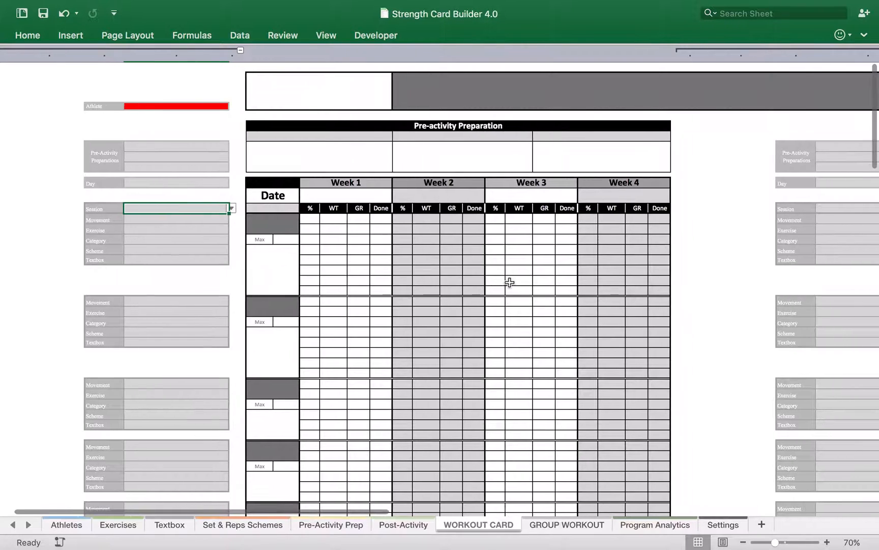
Step: Choose Athlete 6 from the workout card's Athlete dropdown
scroll("right", 3)
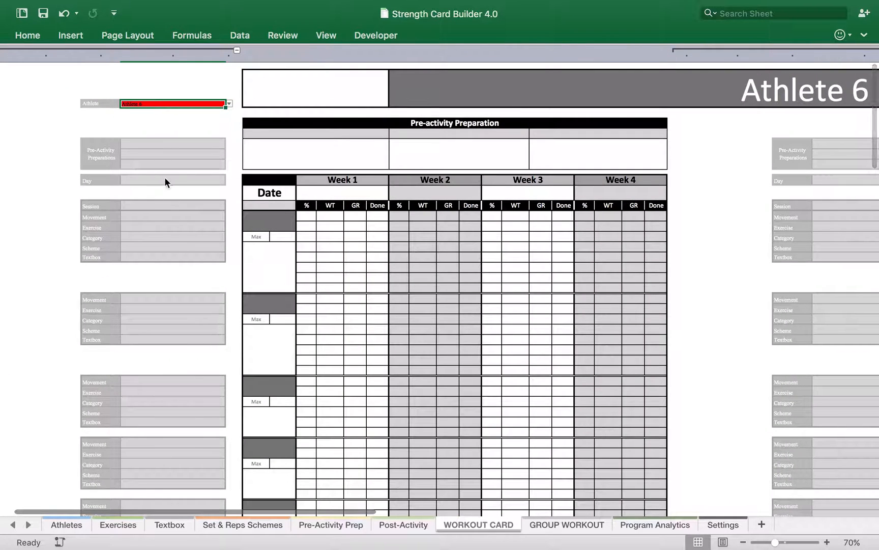
left_click(227, 181)
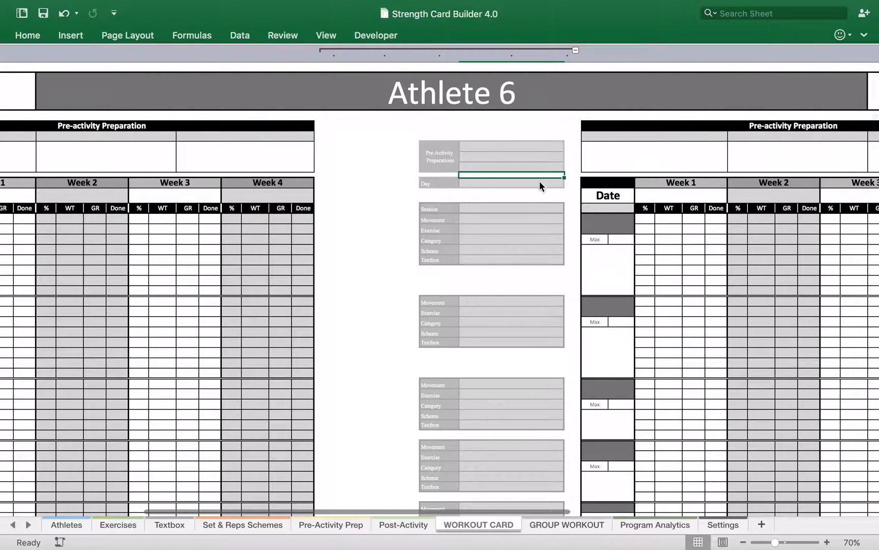
Step: Set the second day block to Tuesday and make Monday and Tuesday Upper Body sessions
left_click(565, 183)
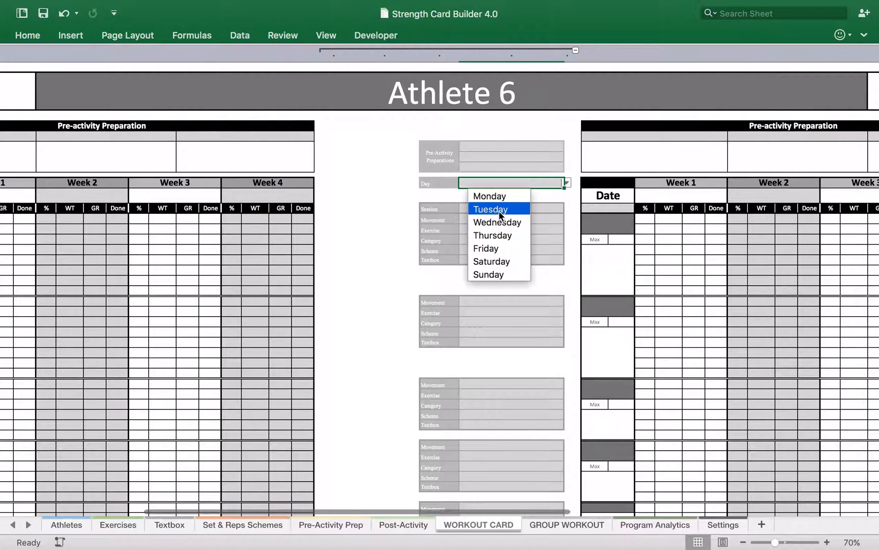
left_click(489, 196)
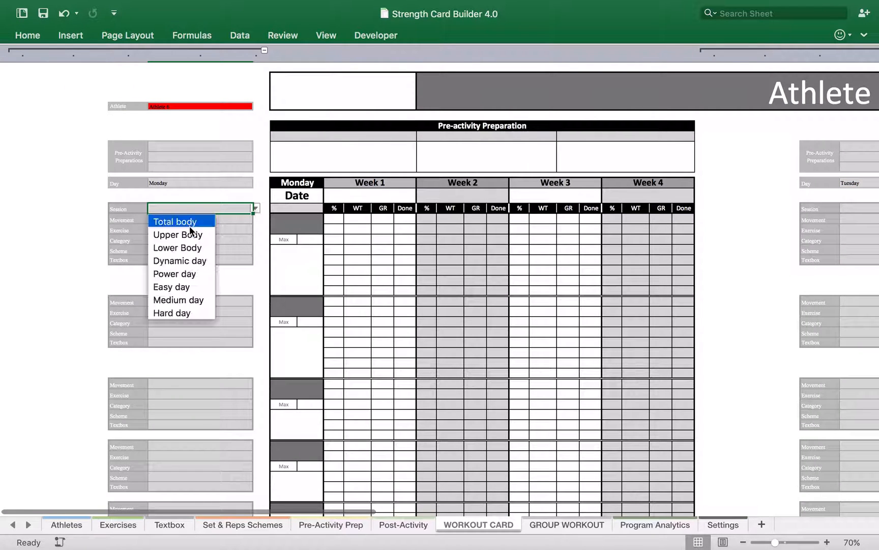
left_click(177, 235)
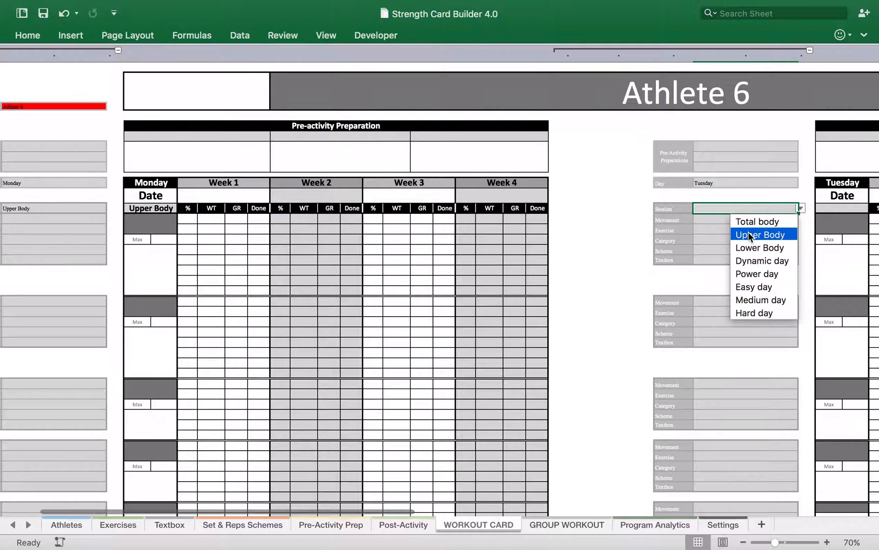
left_click(759, 234)
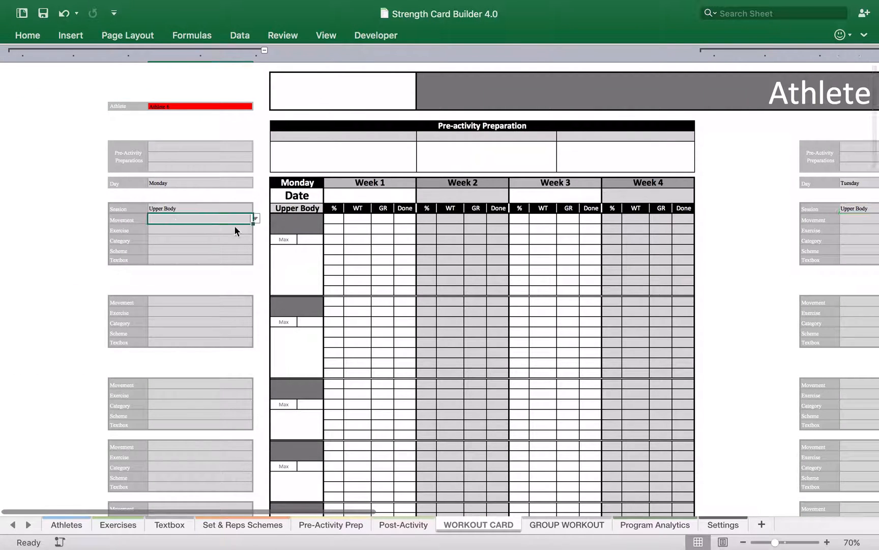
Step: Set Monday's movement to UB Horizontal Push and its exercise to Bench Press
left_click(255, 218)
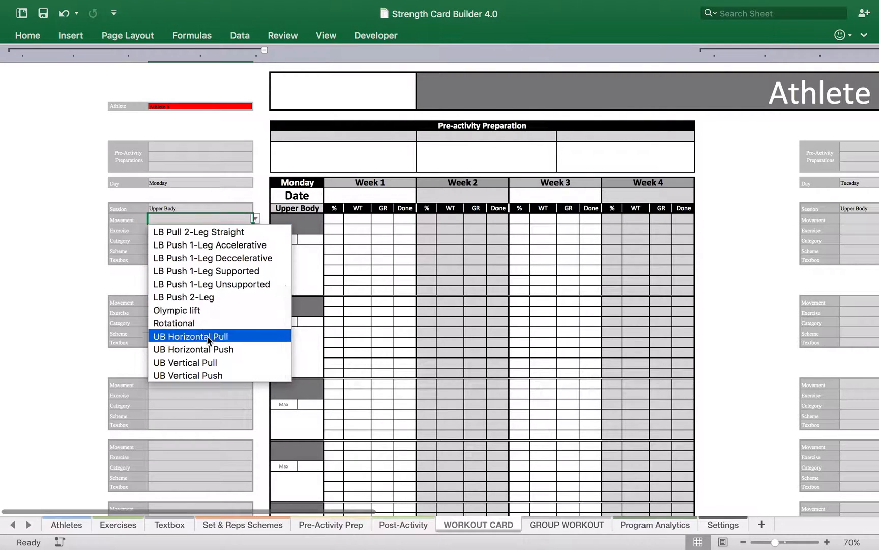
left_click(190, 336)
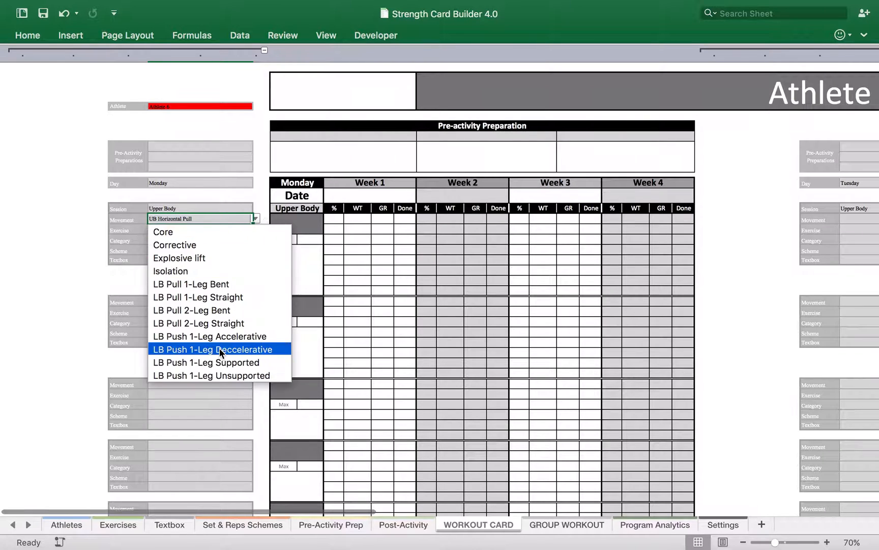
left_click(214, 349)
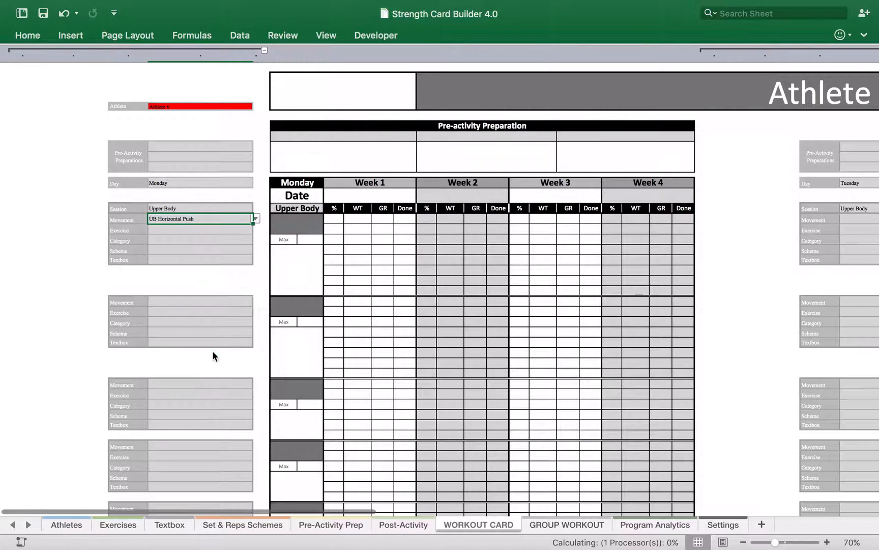
left_click(255, 229)
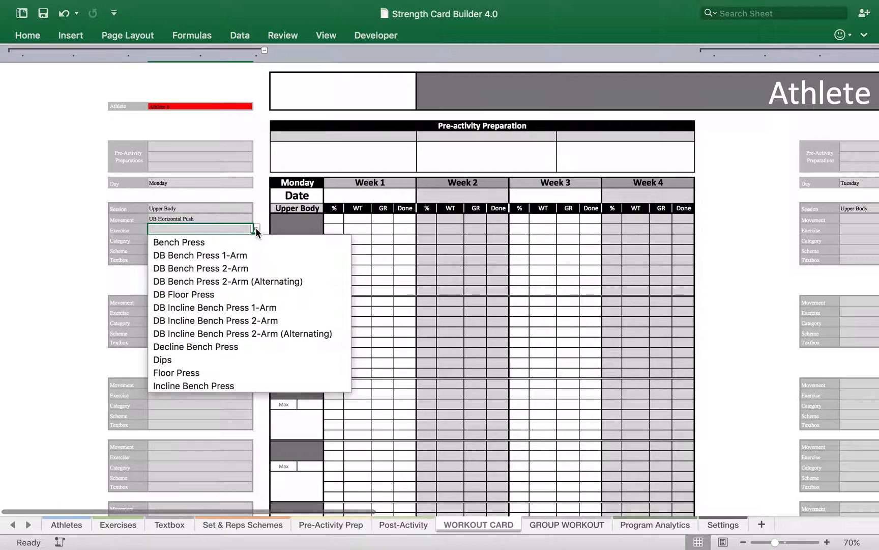
left_click(178, 243)
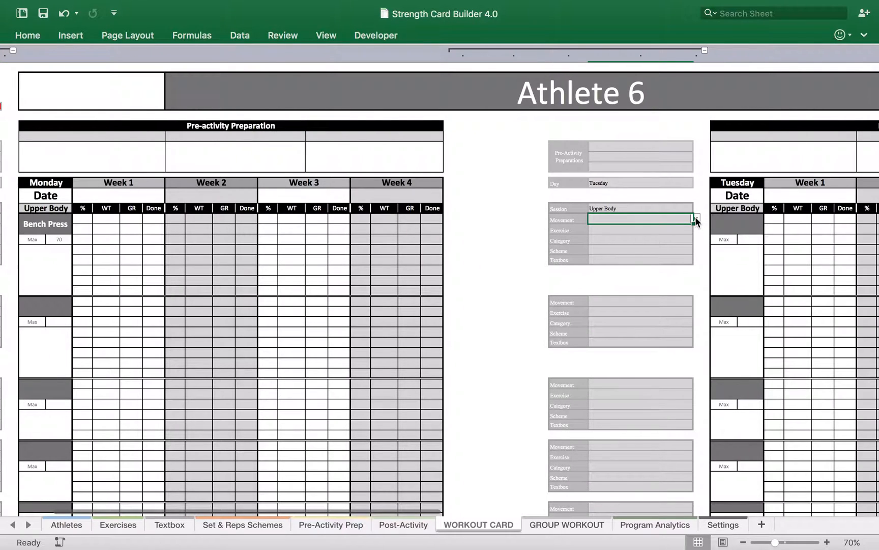
Step: Choose UB Horizontal Push and Bench Press for Tuesday, dismissing the macro privacy warning
left_click(695, 219)
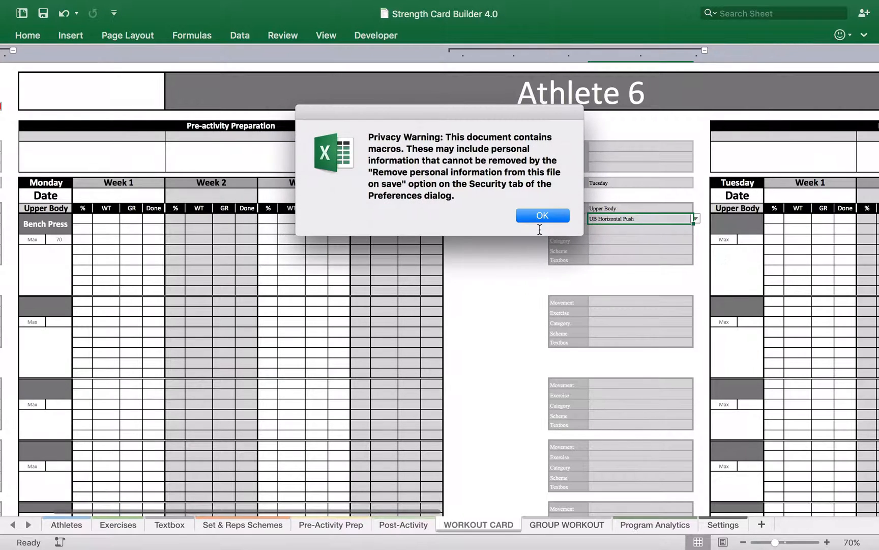
left_click(542, 215)
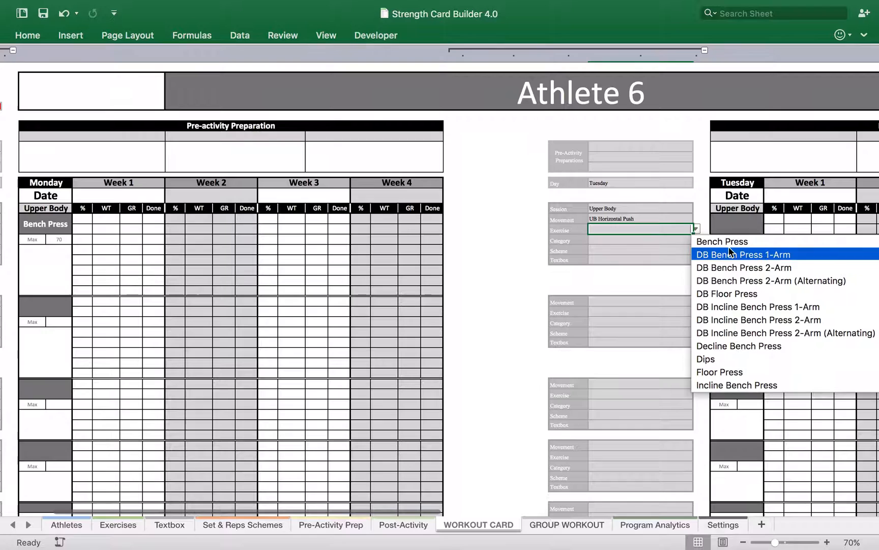
left_click(721, 241)
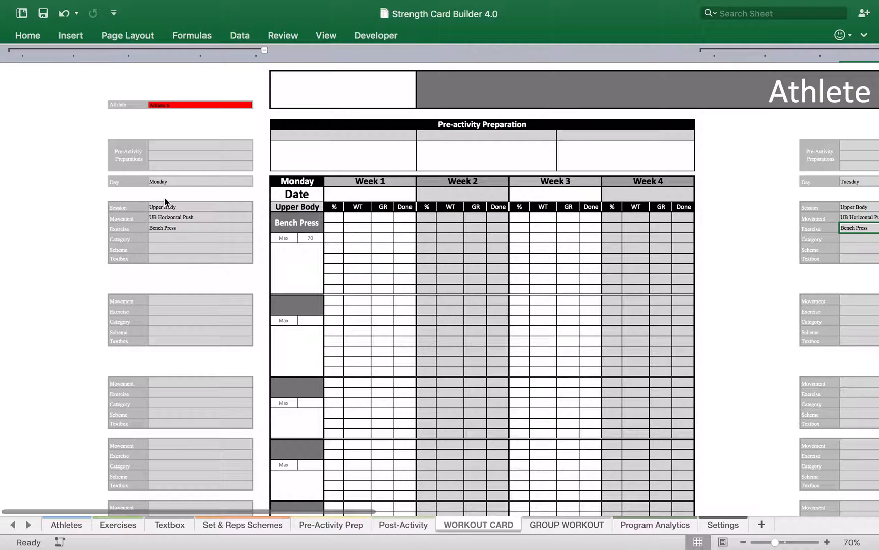
mouse_move(183, 242)
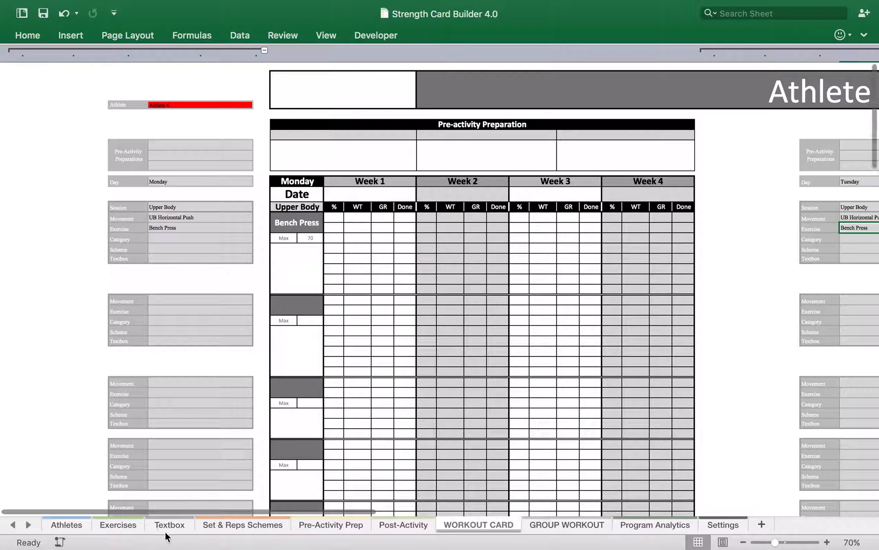
Step: Add 'Test' under Set and Reps Category in Settings, then return to Set & Reps Schemes
left_click(242, 524)
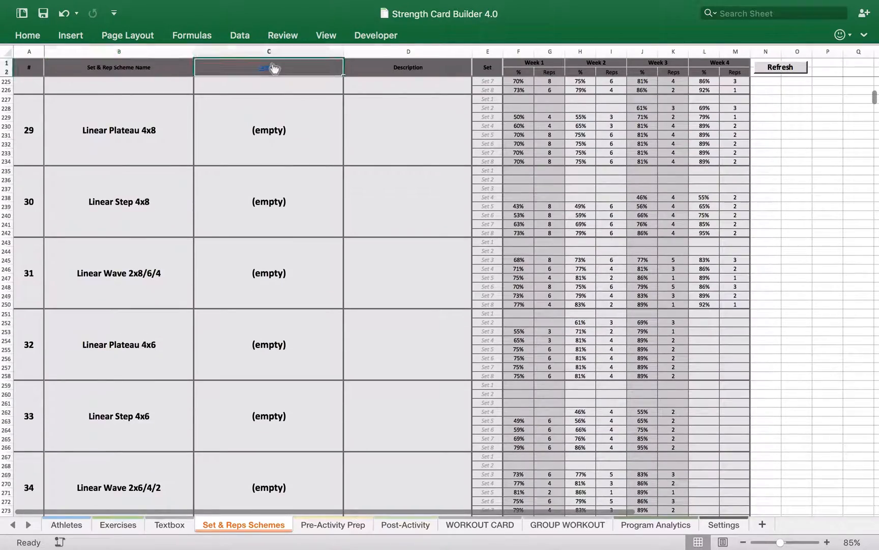
left_click(723, 524)
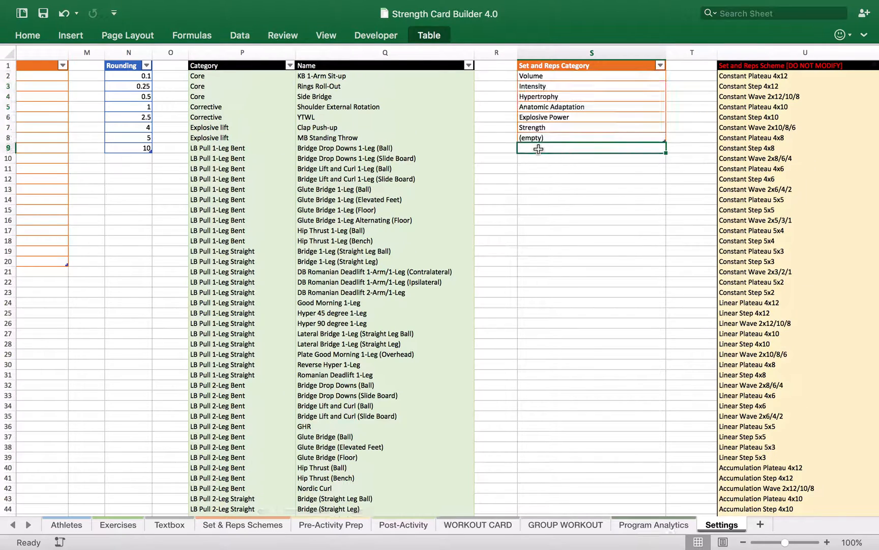
type("Test")
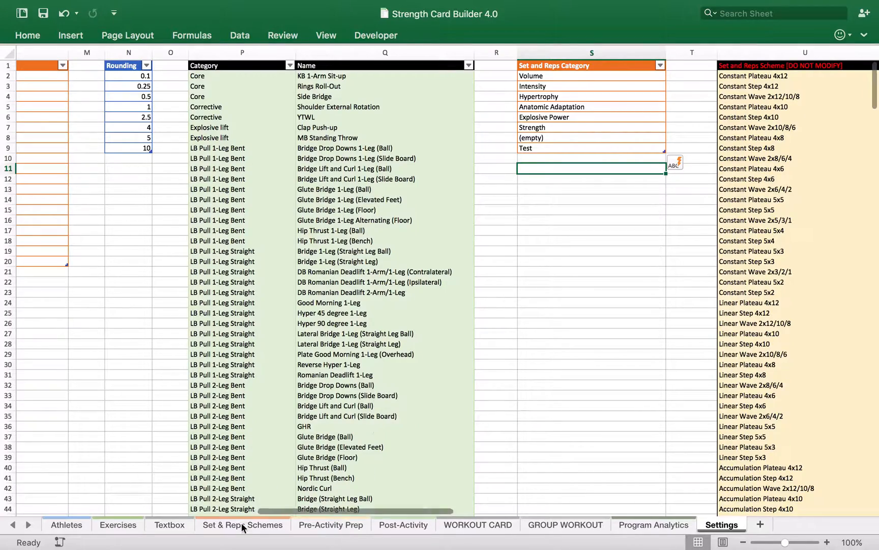
left_click(245, 525)
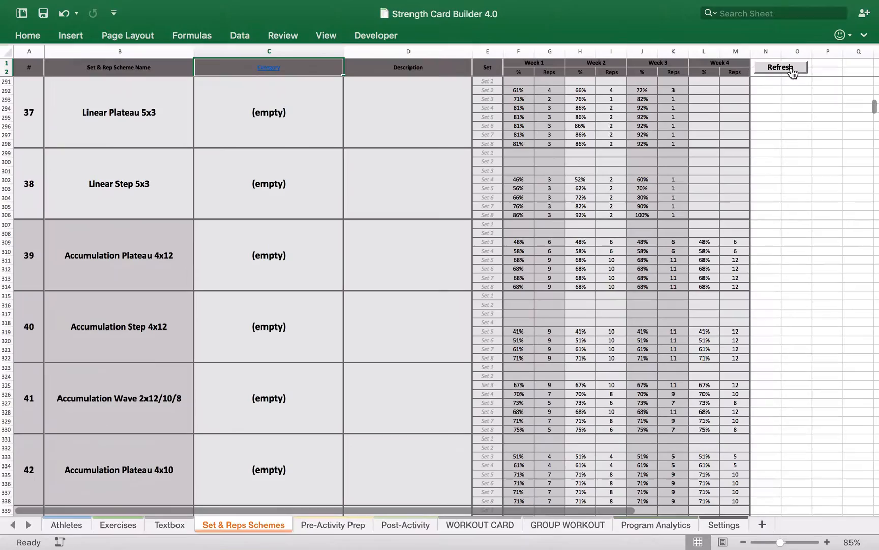
Step: Scroll to entry 109, put it in the Test category and name it Traditional 1
scroll("down", 3)
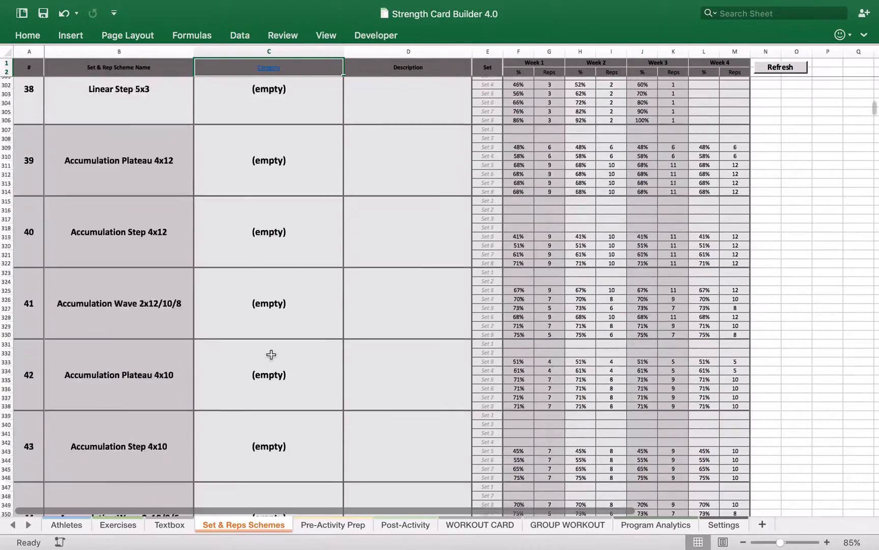
scroll("down", 3)
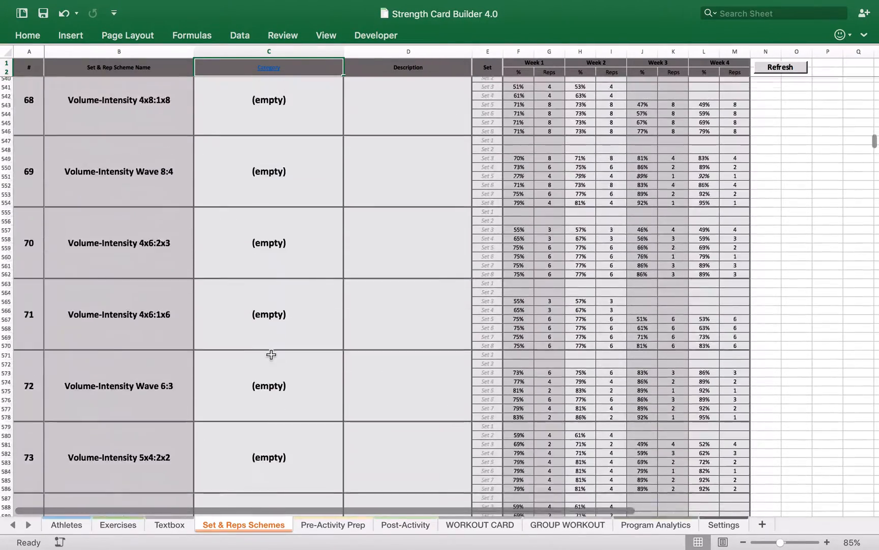
scroll("down", 3)
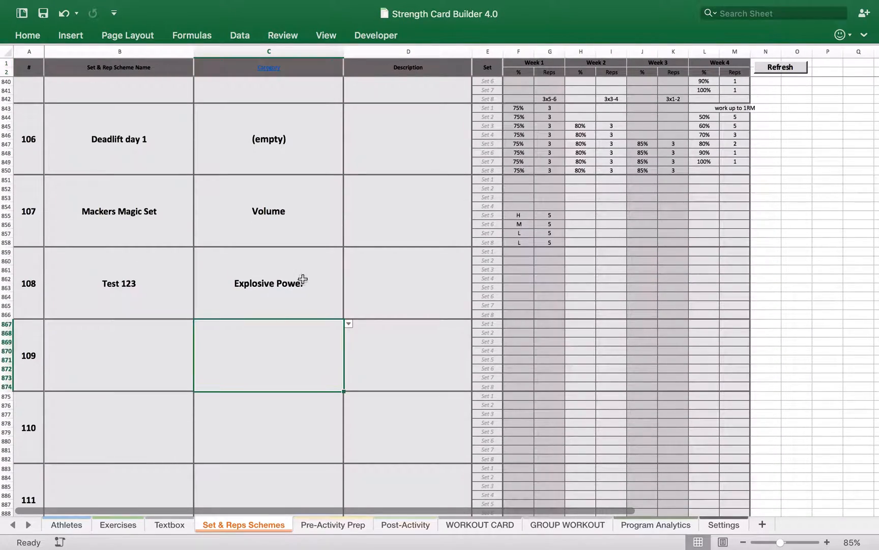
left_click(347, 323)
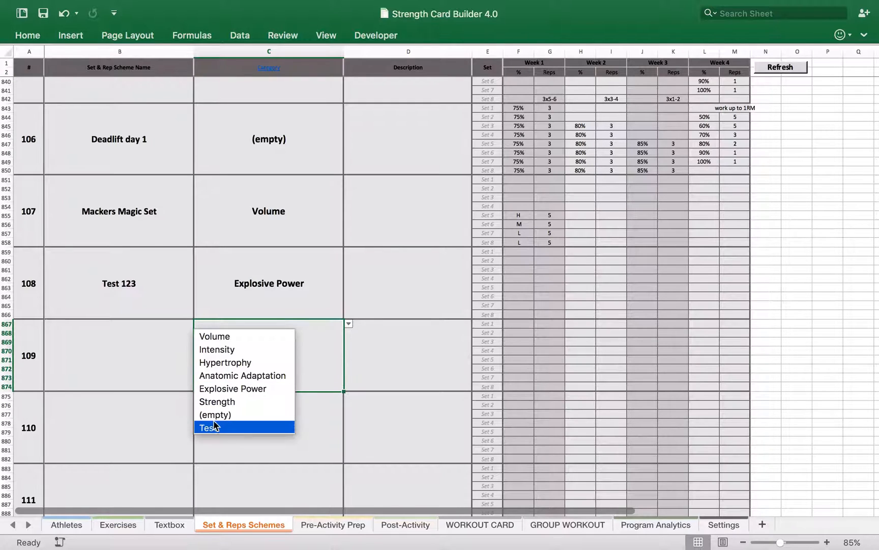
left_click(217, 427)
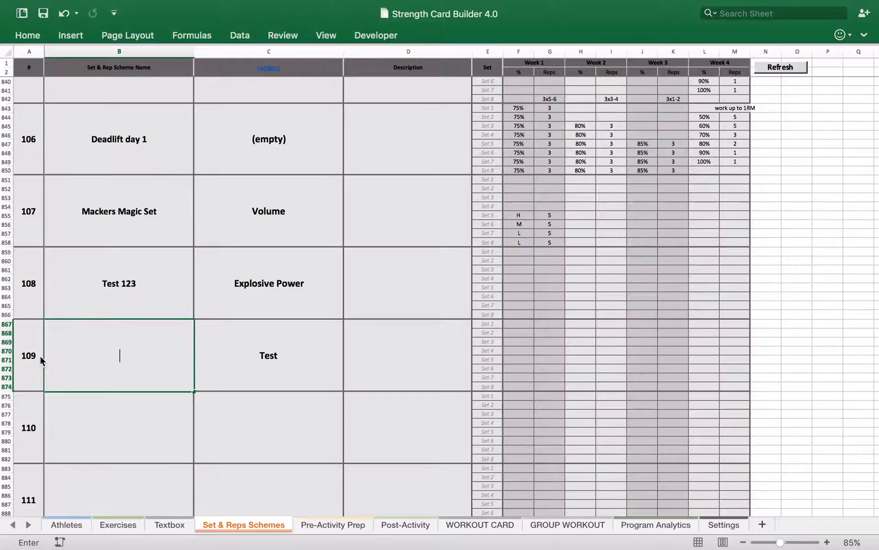
type("Traditional 1")
left_click(118, 427)
type("Traditional 2")
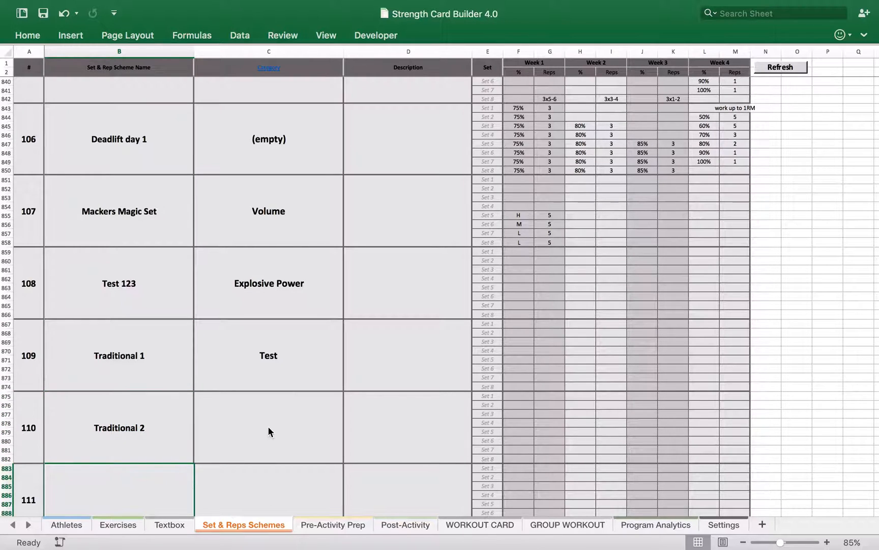
Step: Put Traditional 2 in the Test category and select Traditional 1's first Week 1 percentage
left_click(269, 428)
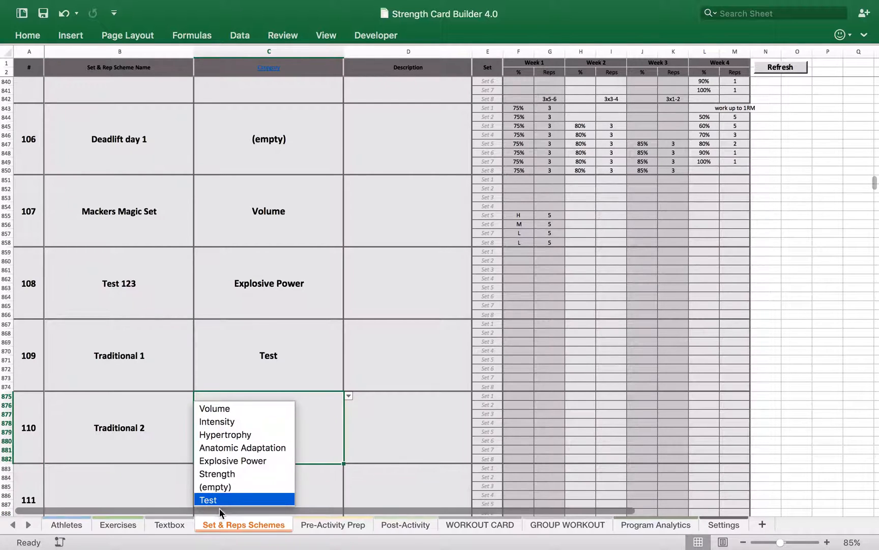
left_click(209, 499)
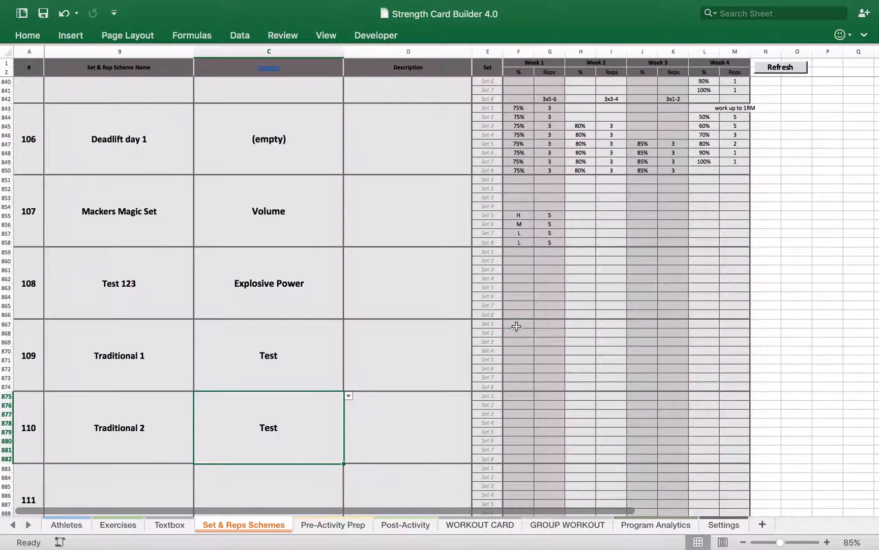
left_click(517, 325)
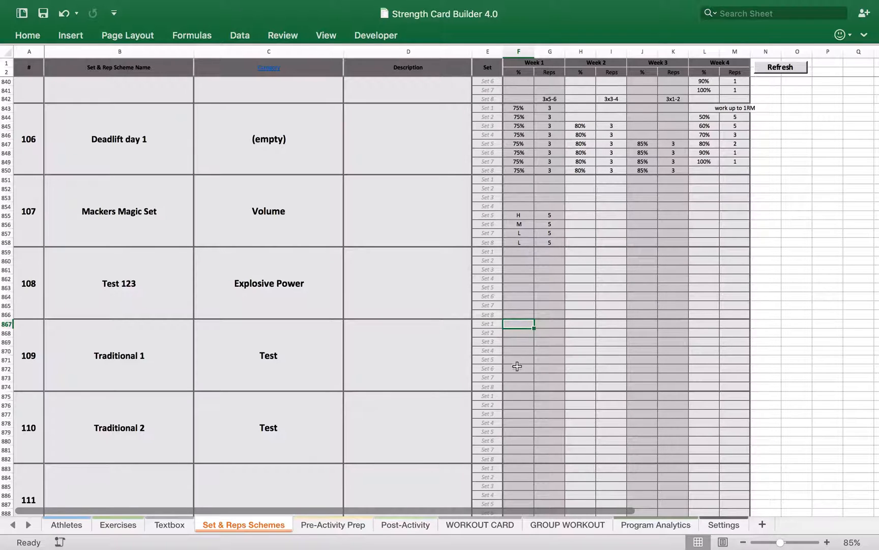
Step: Enter Traditional 1's Week 1 as 75% for 5 reps on sets 6–8
left_click(518, 386)
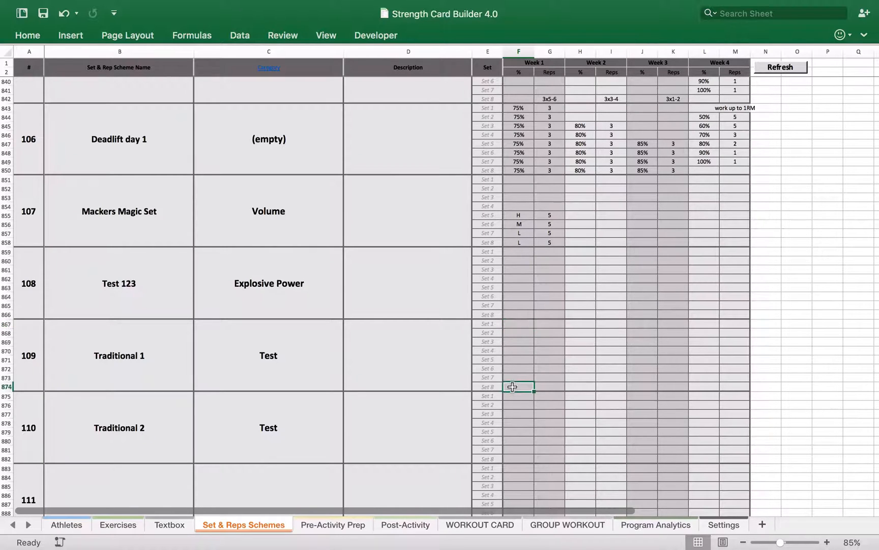
mouse_move(559, 337)
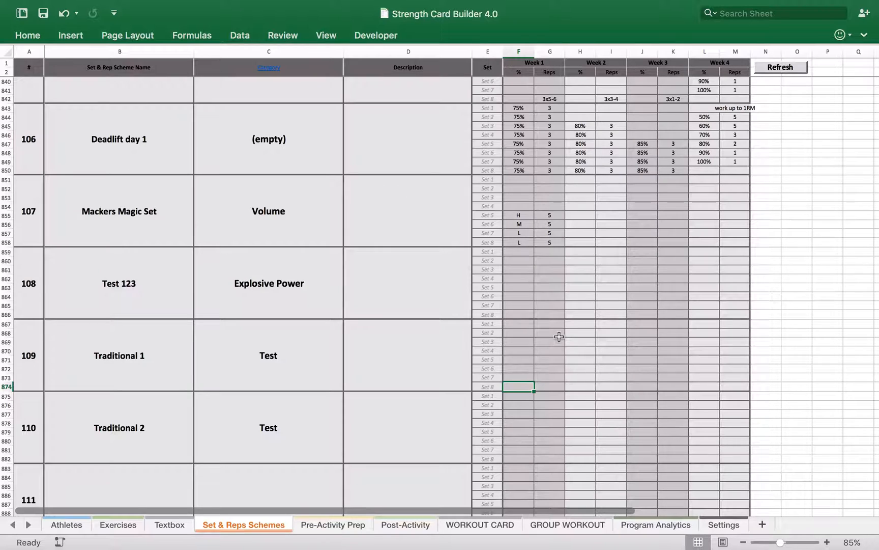
type("75%")
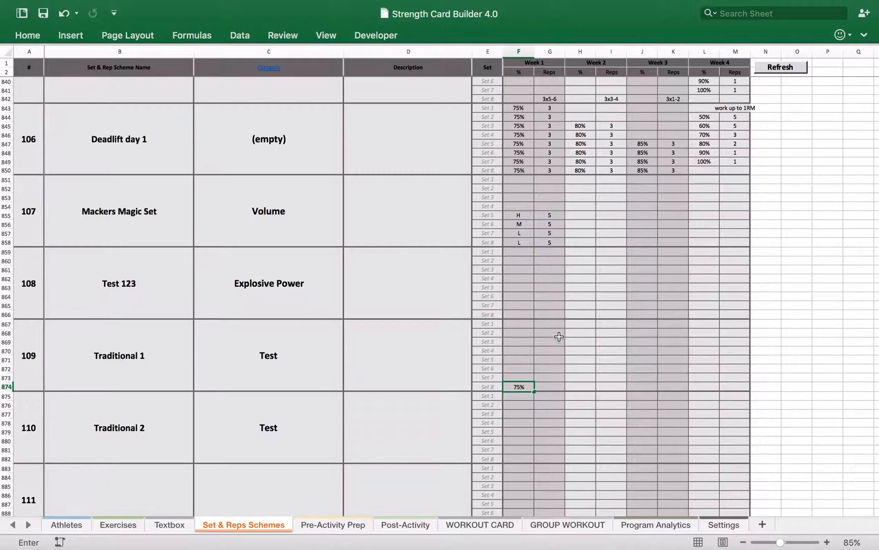
type("5")
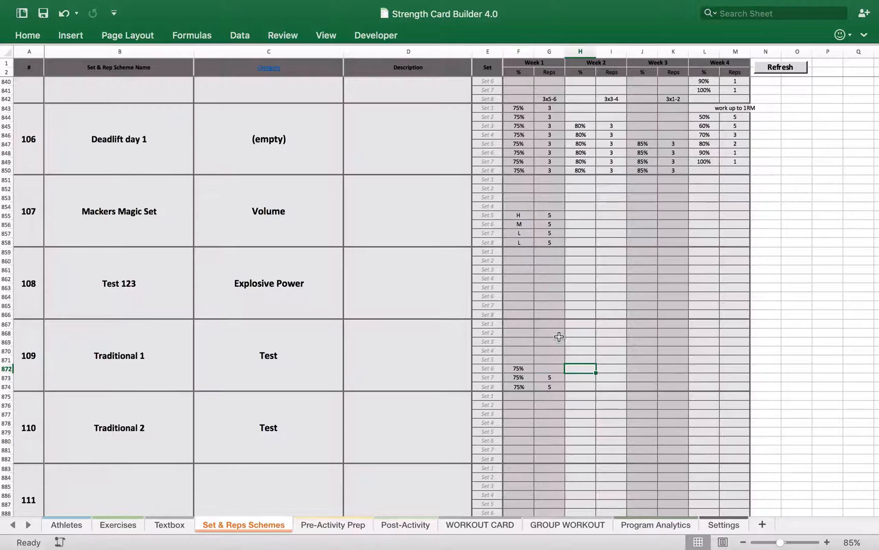
left_click(549, 369)
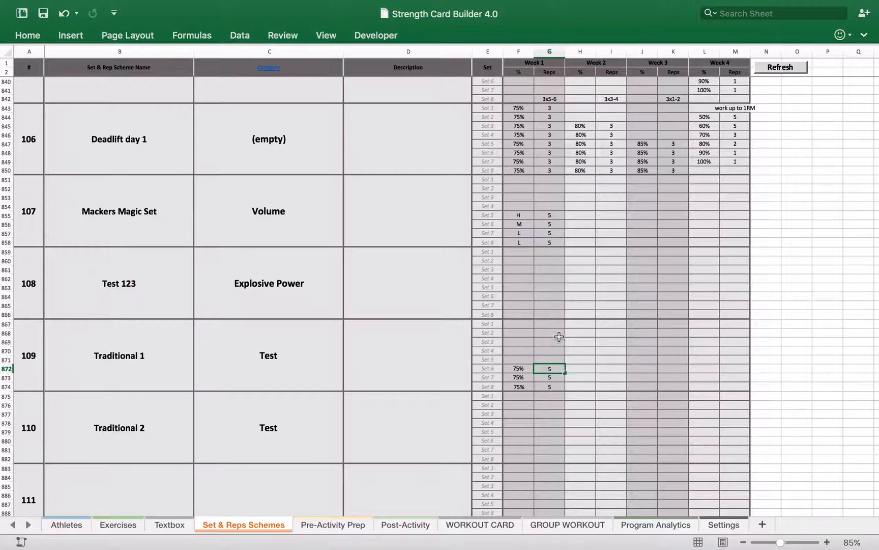
Step: Enter 78% Week 2 percentages and start Week 3 at 80% for sets 6–8
left_click(581, 368)
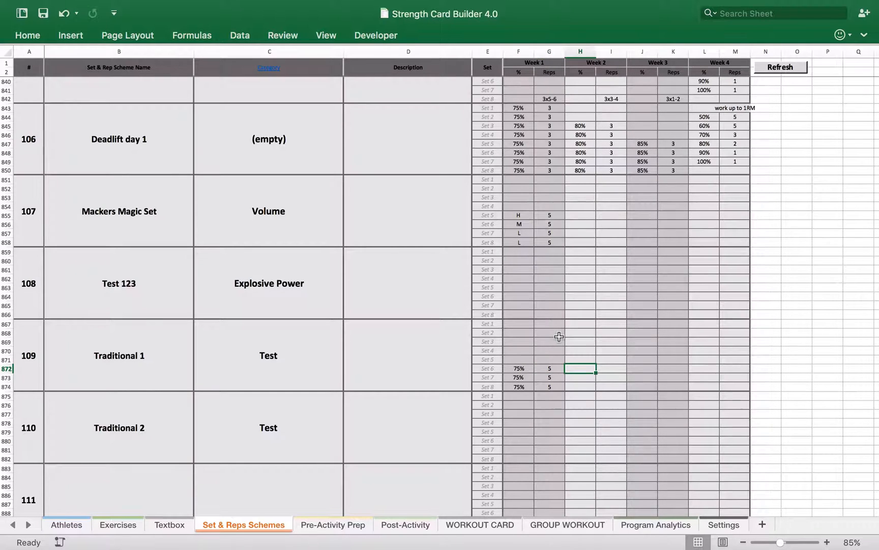
type("78%")
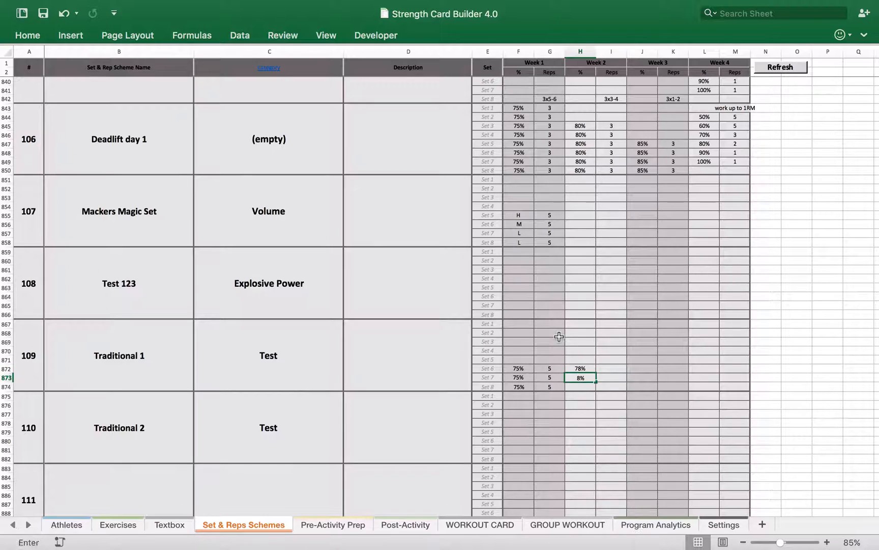
type("78%")
left_click(611, 369)
type("5")
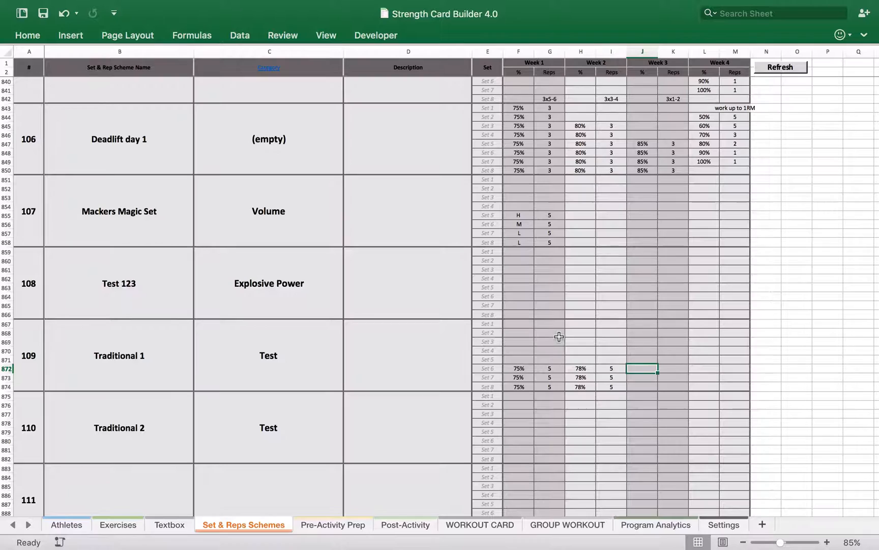
type("80%")
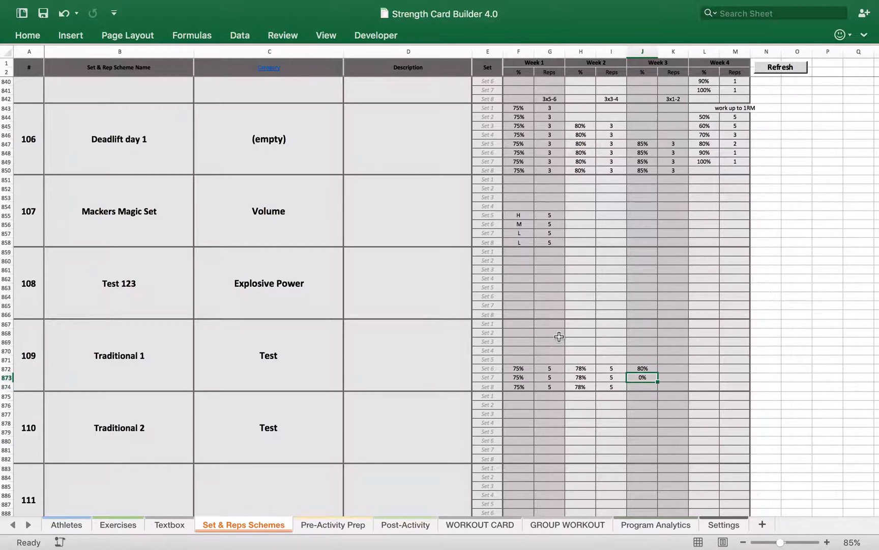
type("80%")
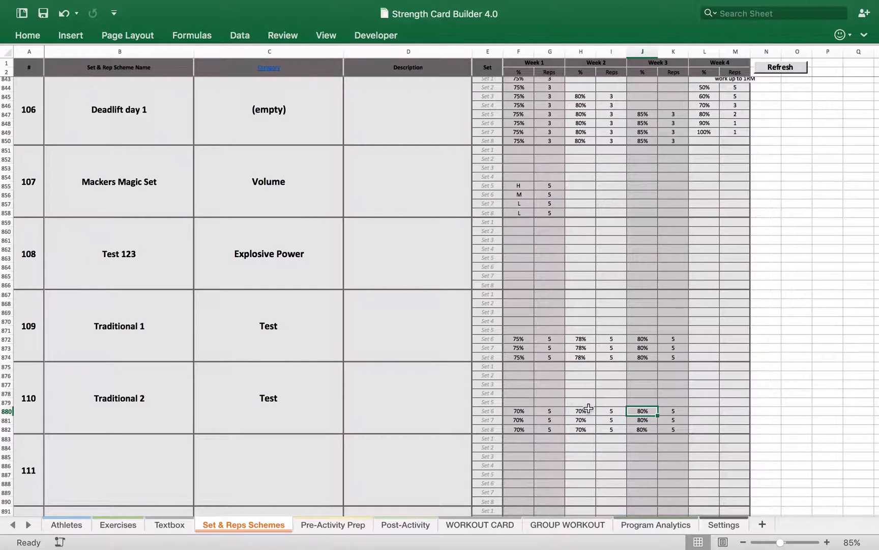
Step: Return to Traditional 2's Week 3 percentage cell to correct it
left_click(642, 419)
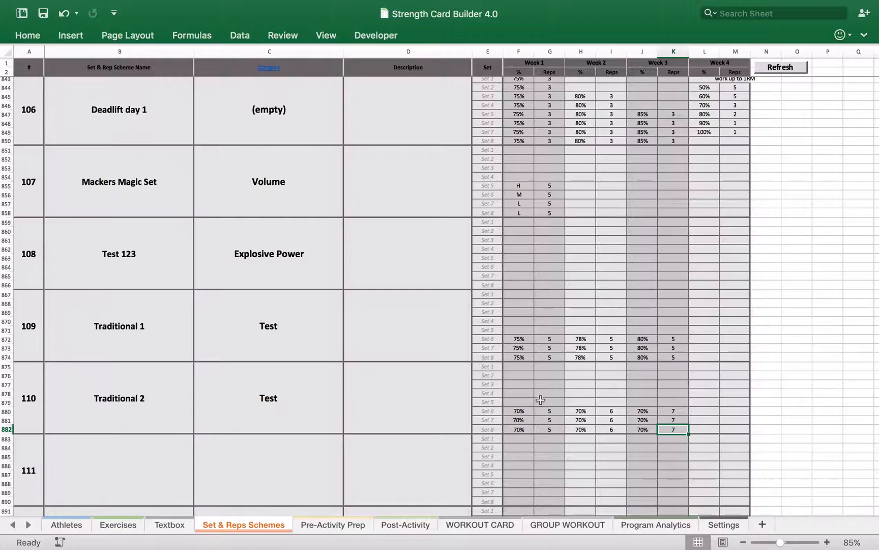
mouse_move(598, 329)
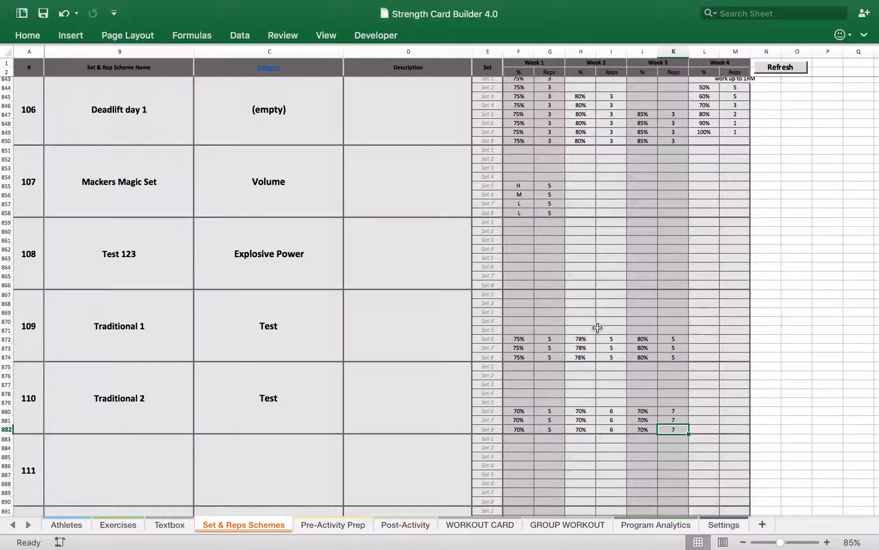
mouse_move(598, 407)
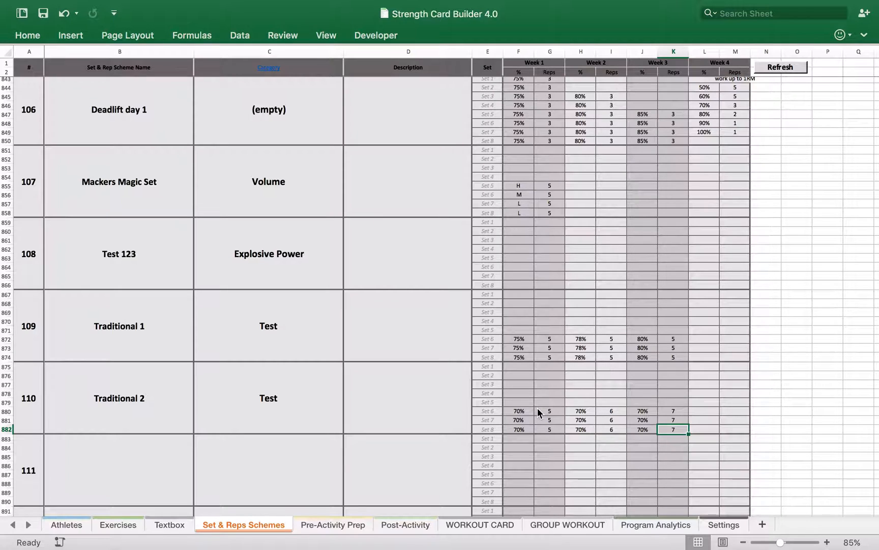
mouse_move(535, 430)
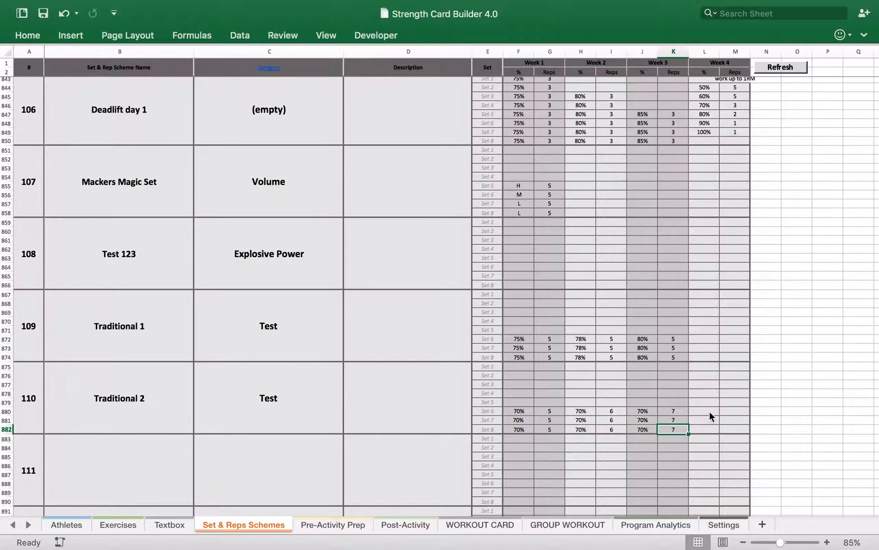
mouse_move(534, 445)
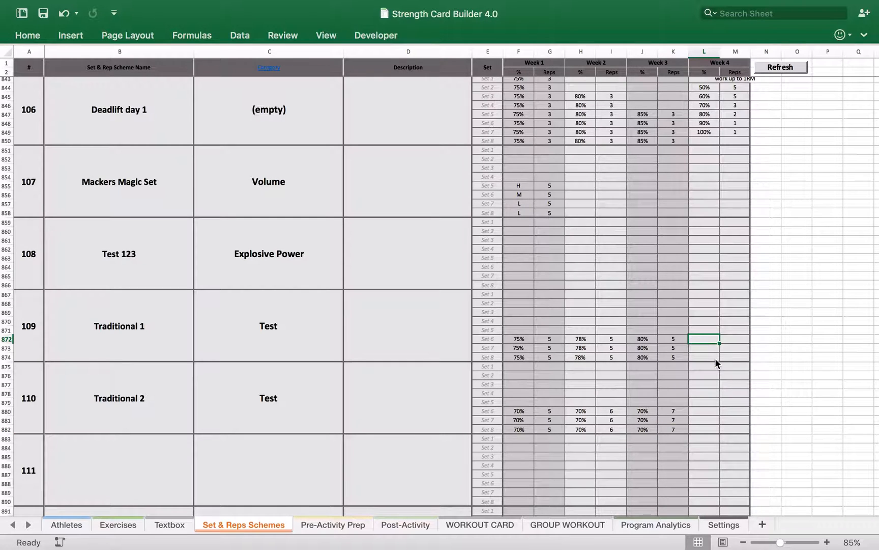
Step: Enter Traditional 1's Week 4 at 82% with reps 5, 5 and 5+
type("80%")
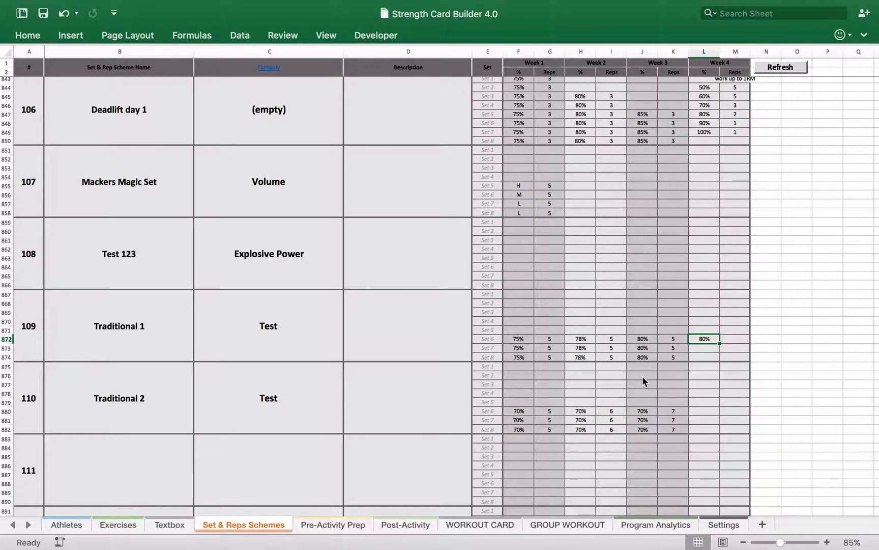
type("82%")
left_click(735, 348)
type("5")
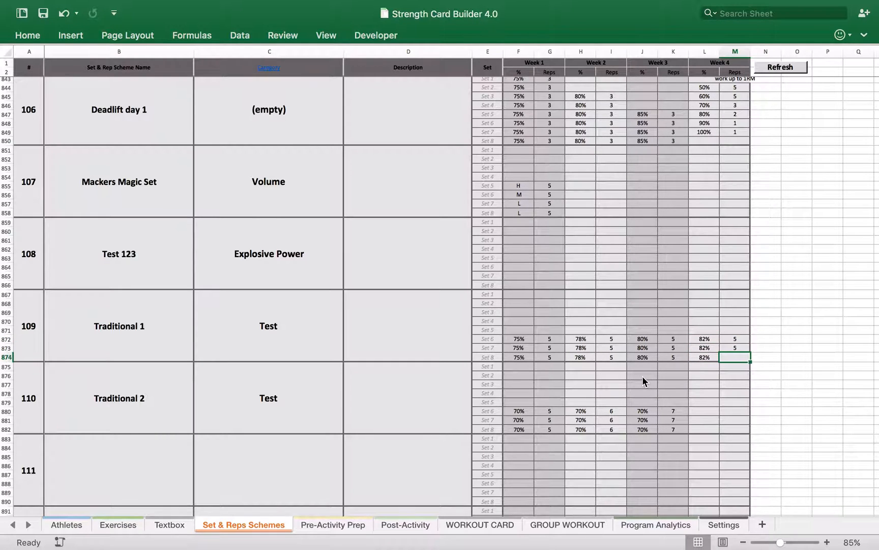
type("=")
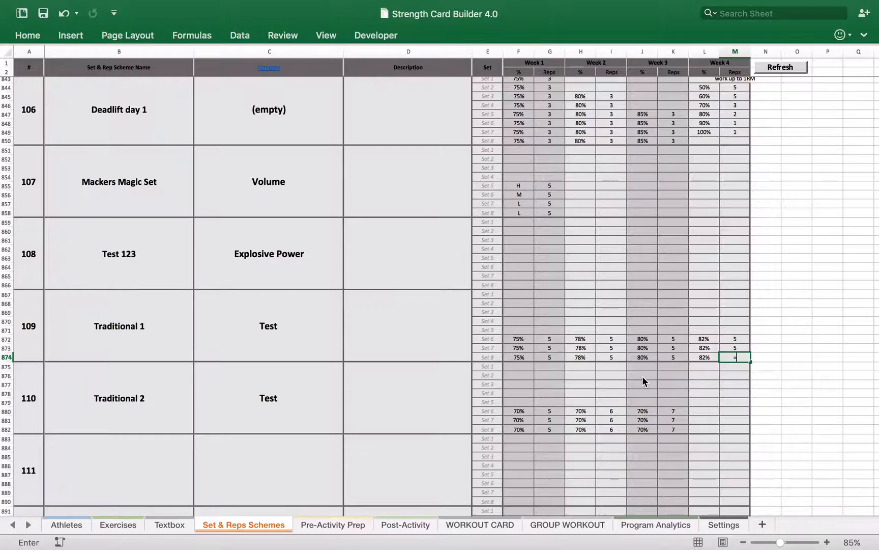
type("=\"5")
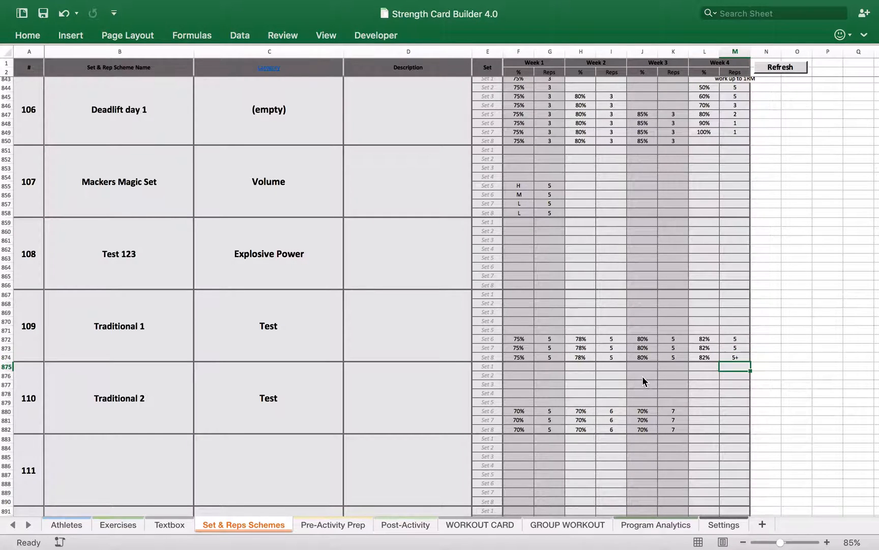
mouse_move(701, 413)
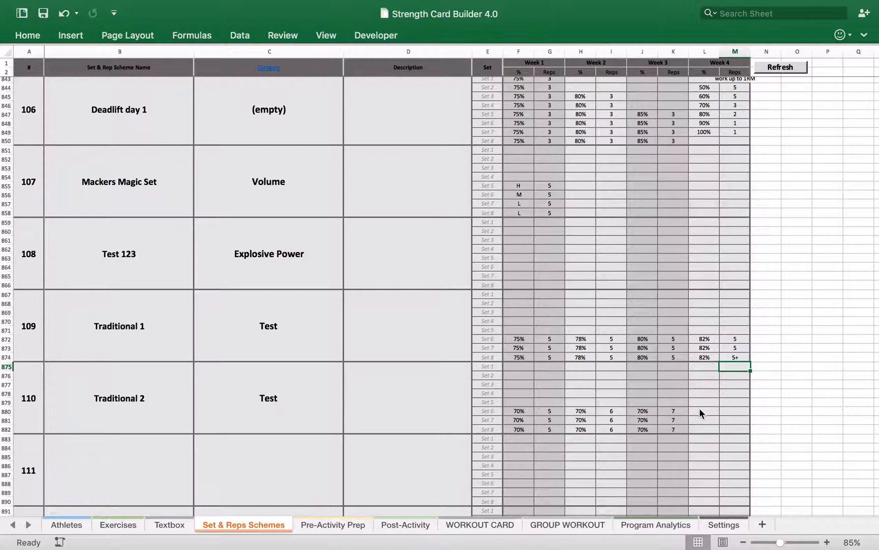
Step: Fill Traditional 2's Week 4 with 70% for 8+, 6, 6 and reopen WORKOUT CARD
left_click(704, 412)
type("70")
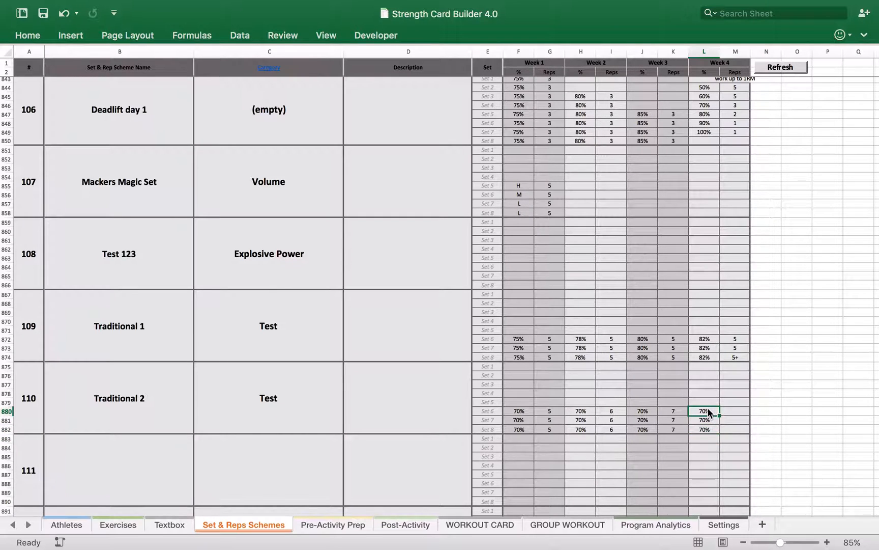
left_click(736, 411)
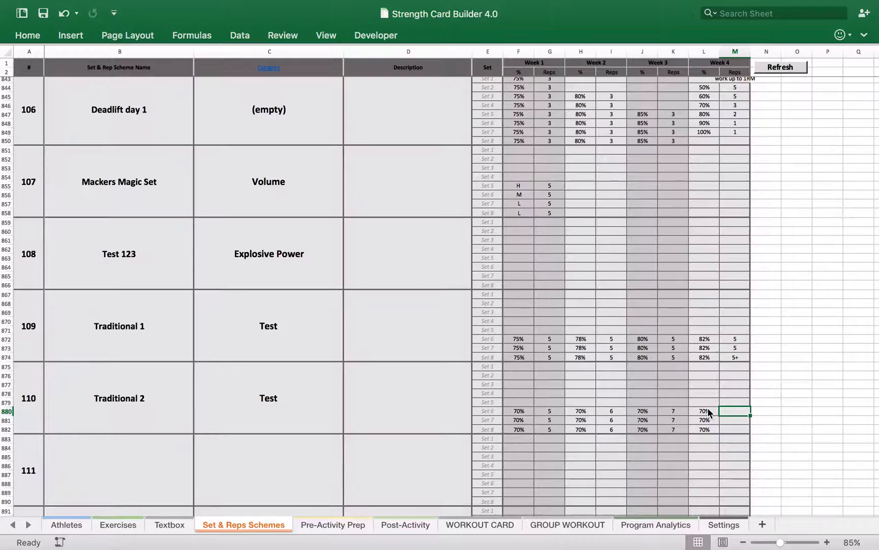
type("=")
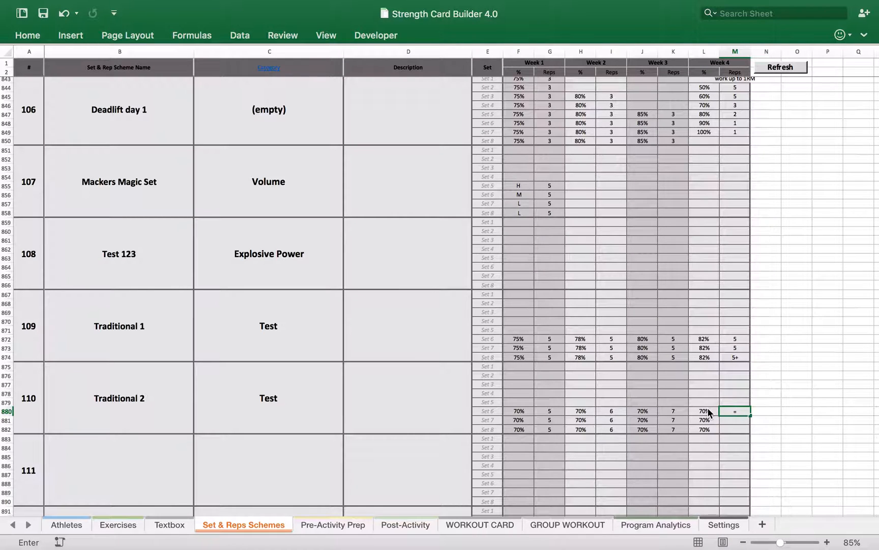
type("\"8+\"")
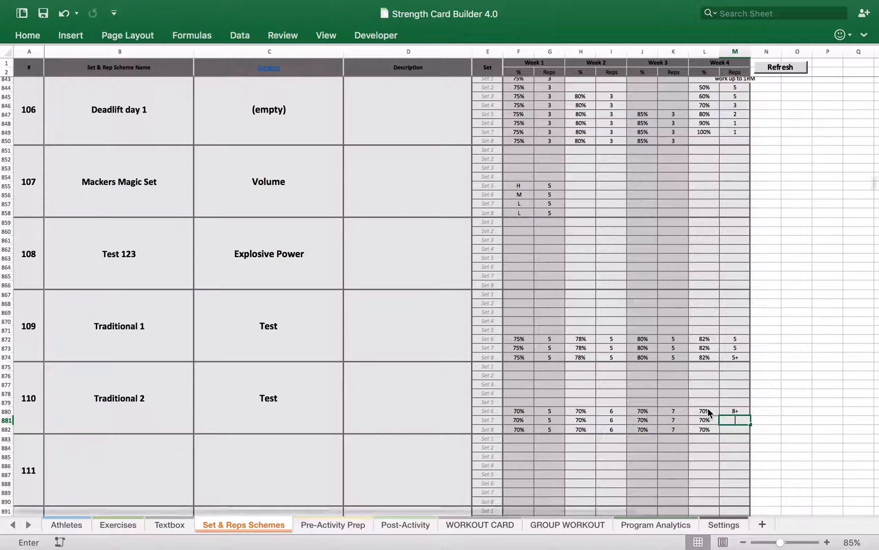
type("6")
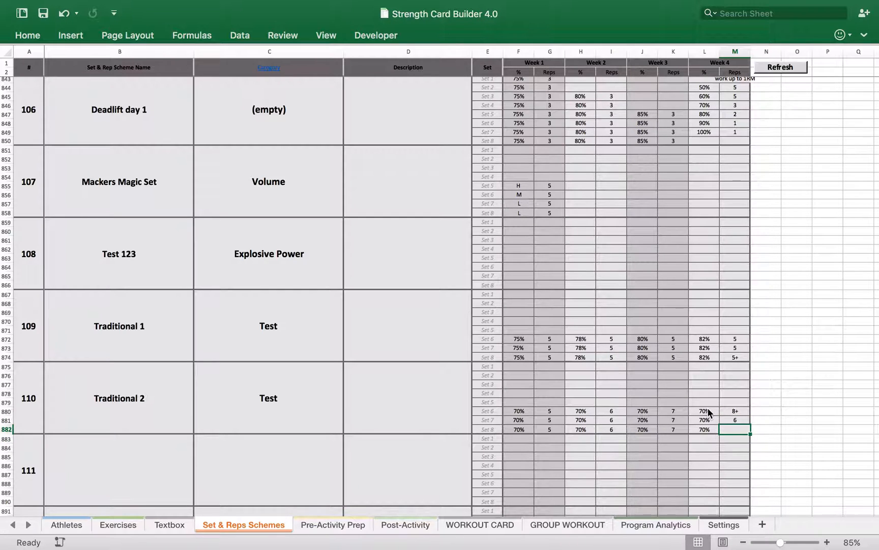
type("6")
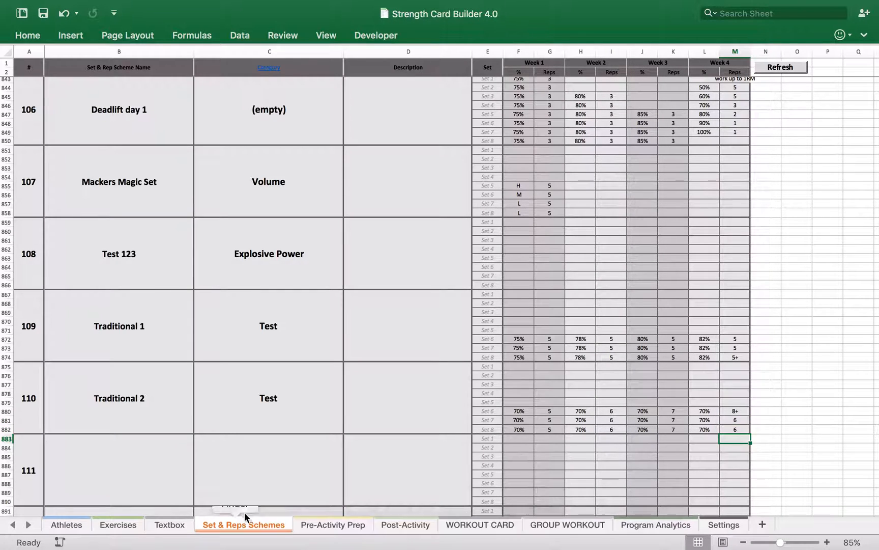
left_click(478, 524)
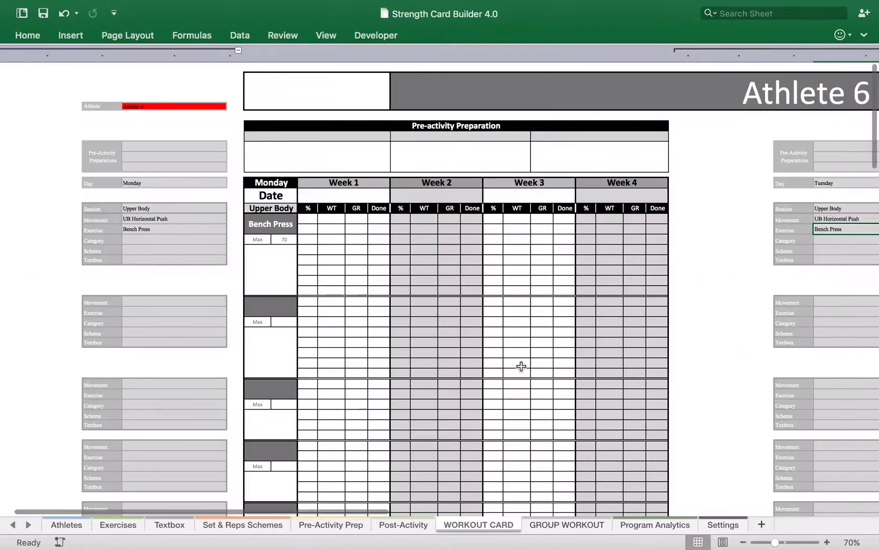
Step: Set Monday's Bench Press category to Test
scroll("right", 3)
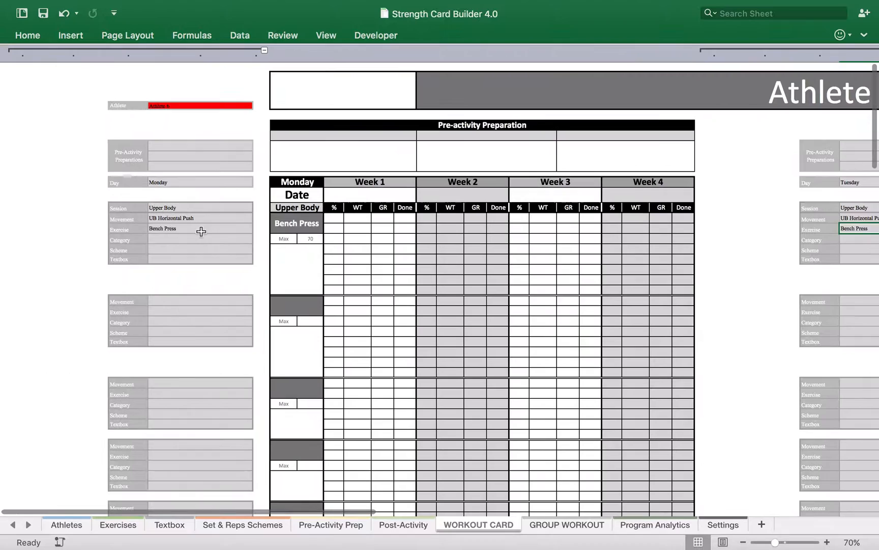
left_click(254, 239)
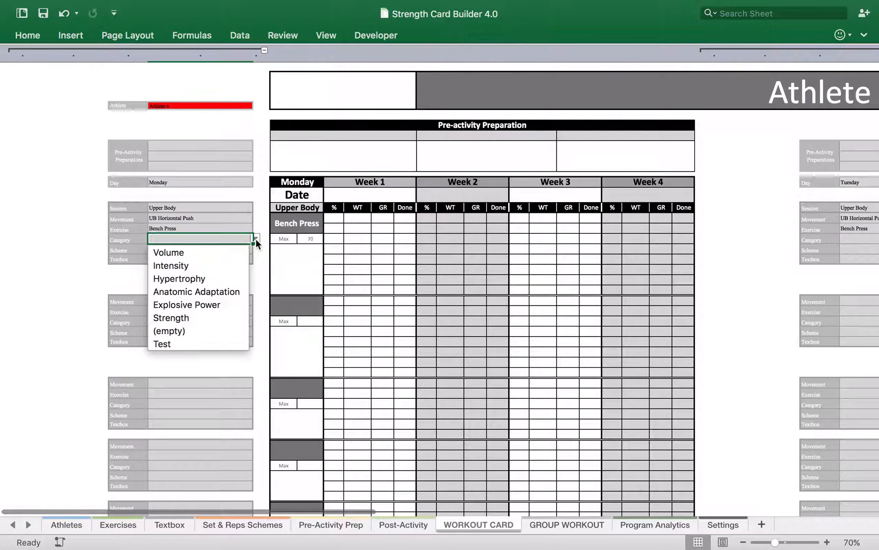
left_click(162, 344)
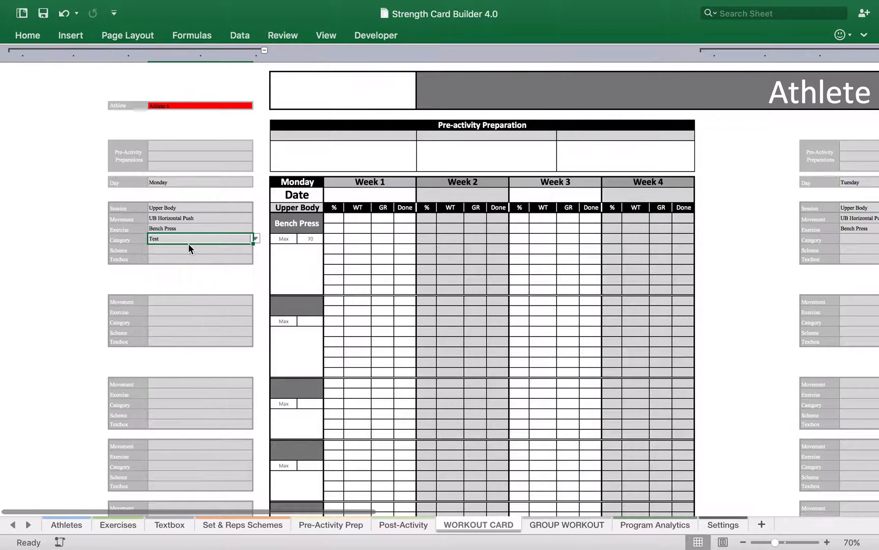
left_click(199, 250)
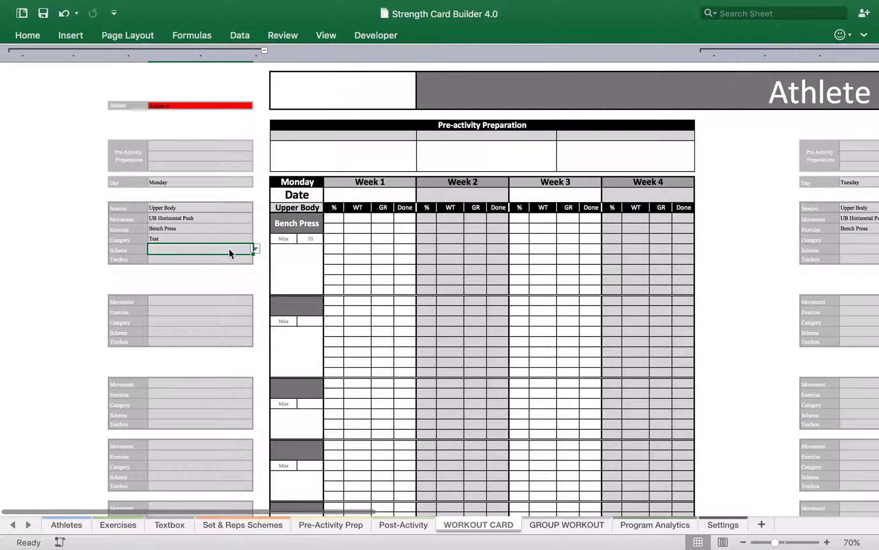
scroll("right", 3)
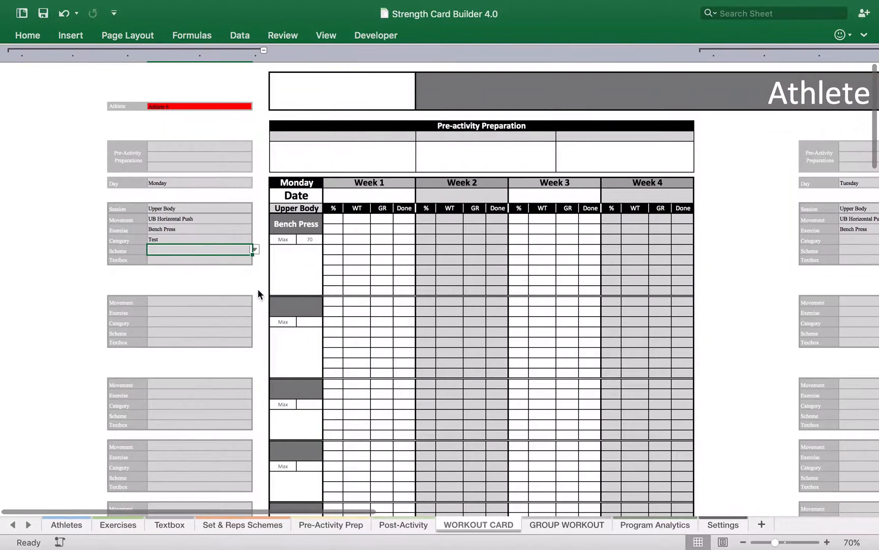
mouse_move(186, 499)
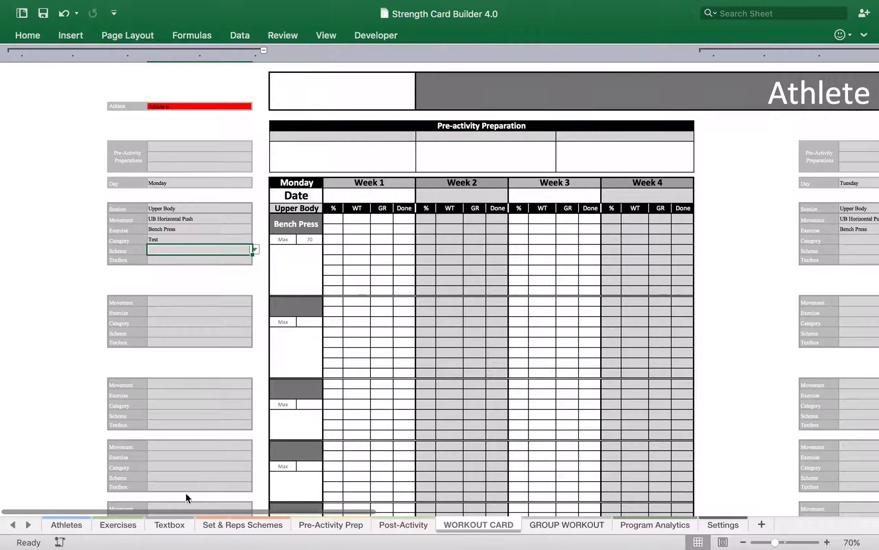
Step: Check the schemes sheet, then set Tuesday's Bench Press category to Test
left_click(243, 524)
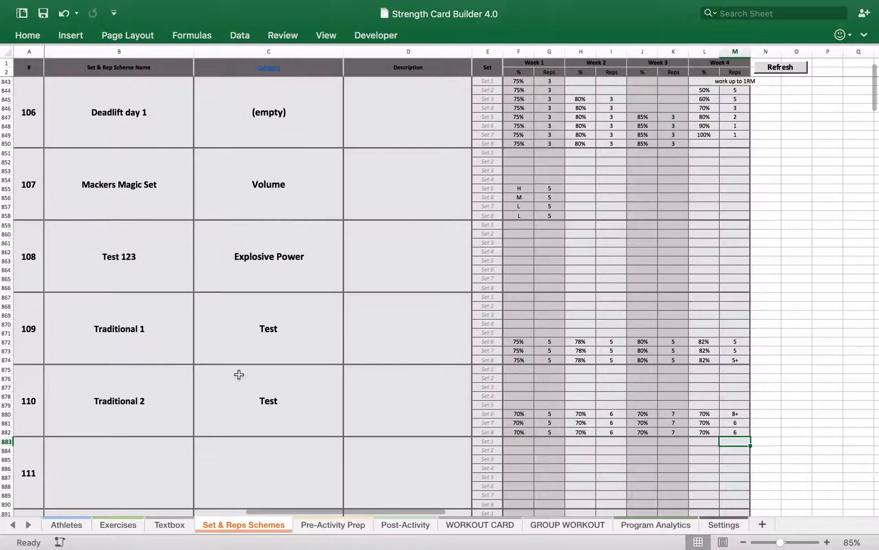
left_click(479, 524)
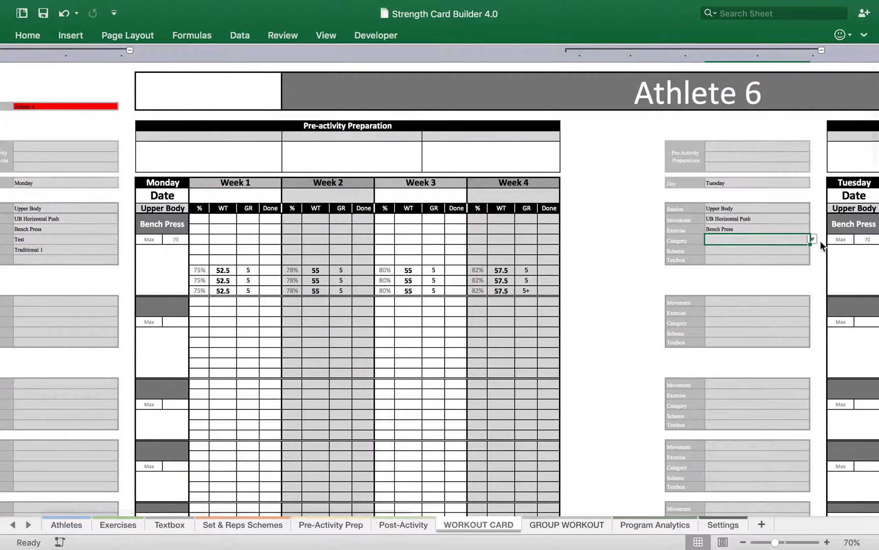
left_click(811, 240)
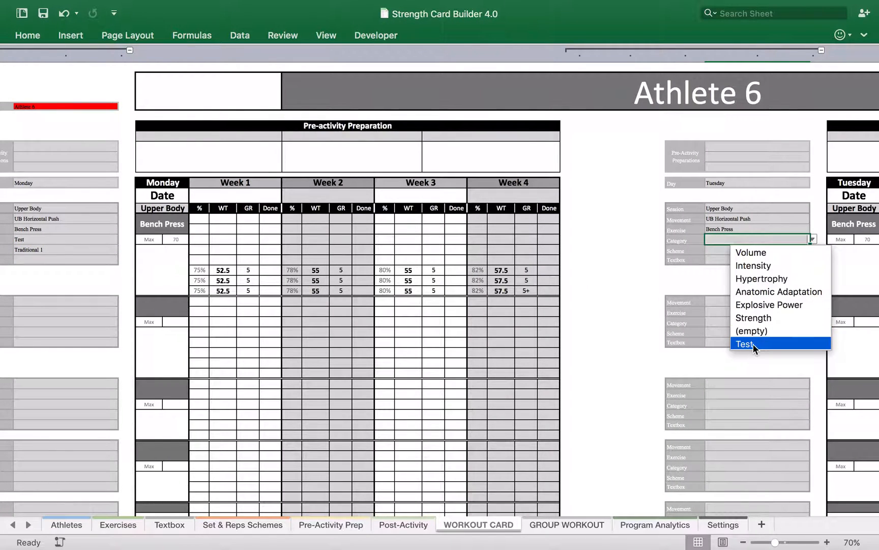
left_click(745, 344)
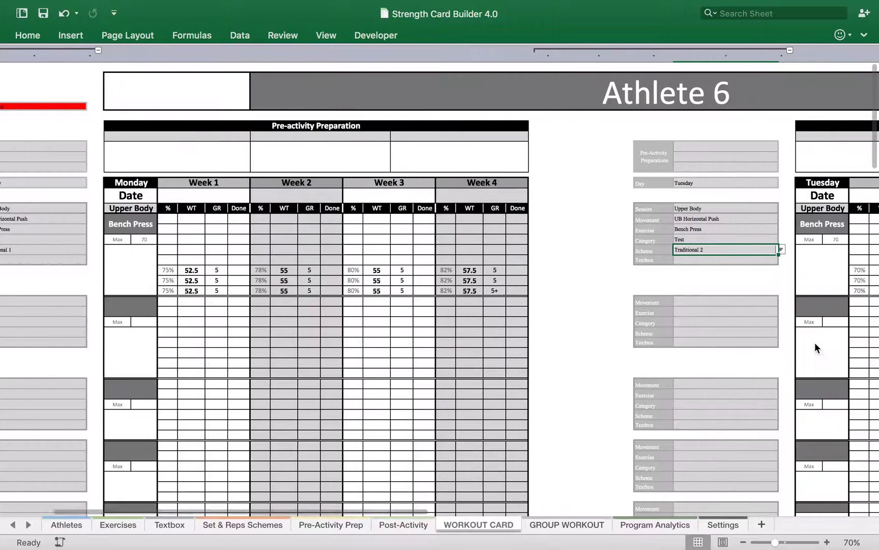
scroll("right", 3)
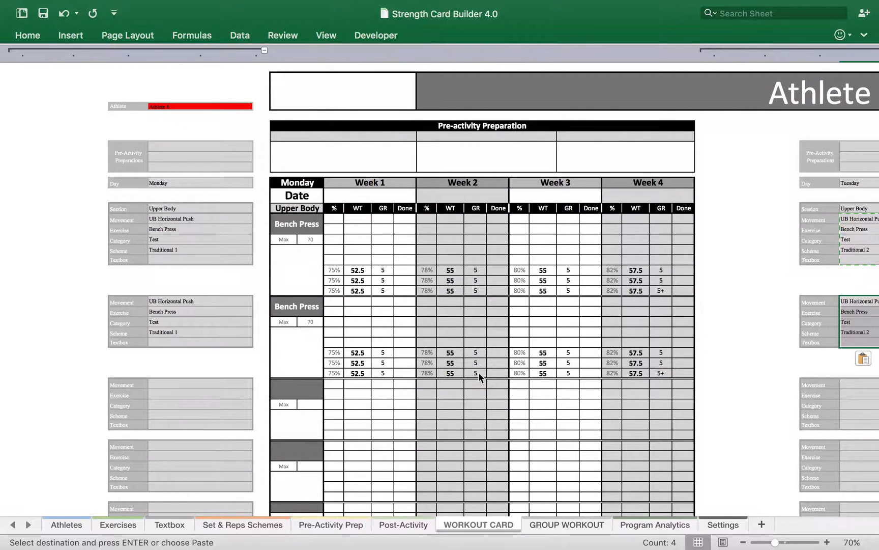
mouse_move(373, 216)
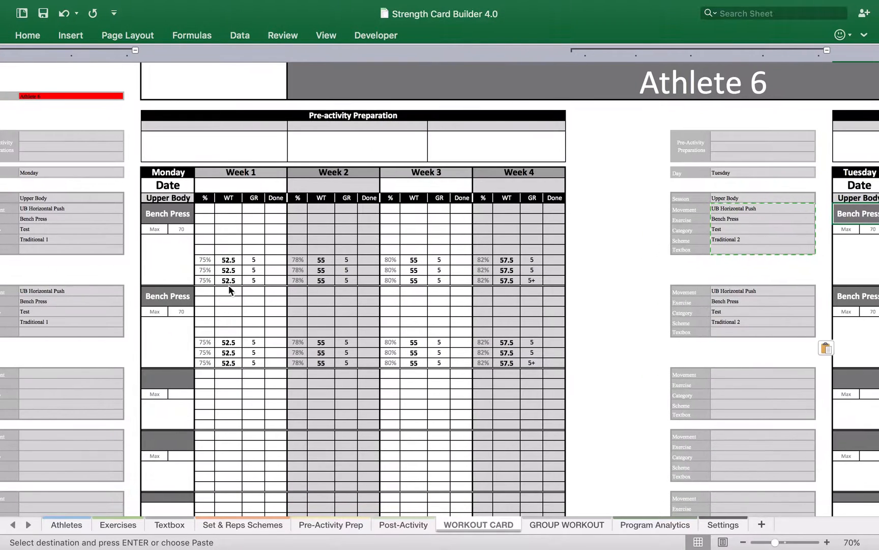
mouse_move(260, 295)
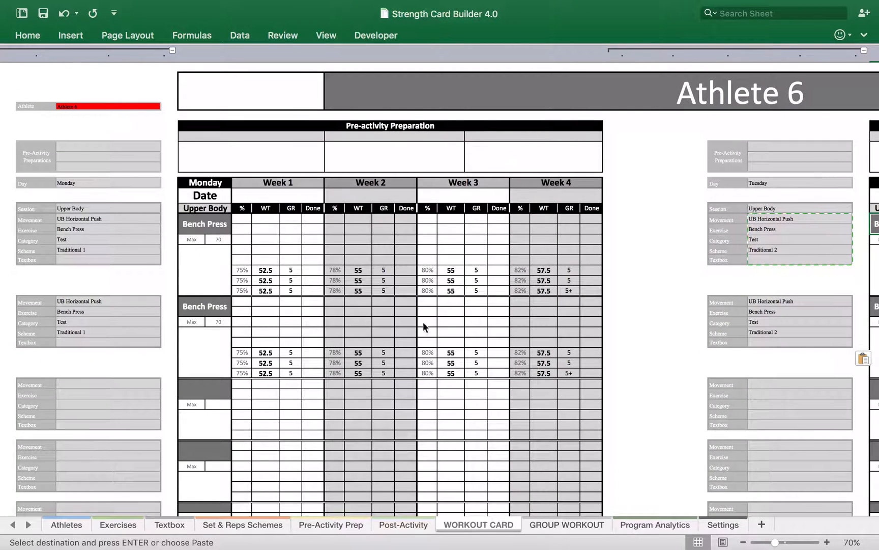
mouse_move(235, 368)
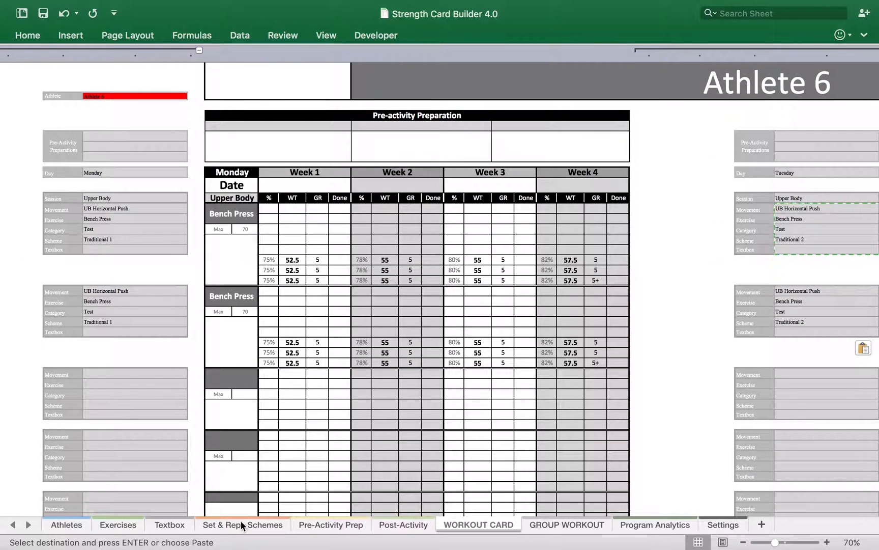
Step: Return to the Set & Reps Schemes sheet showing entries 109–110
left_click(242, 524)
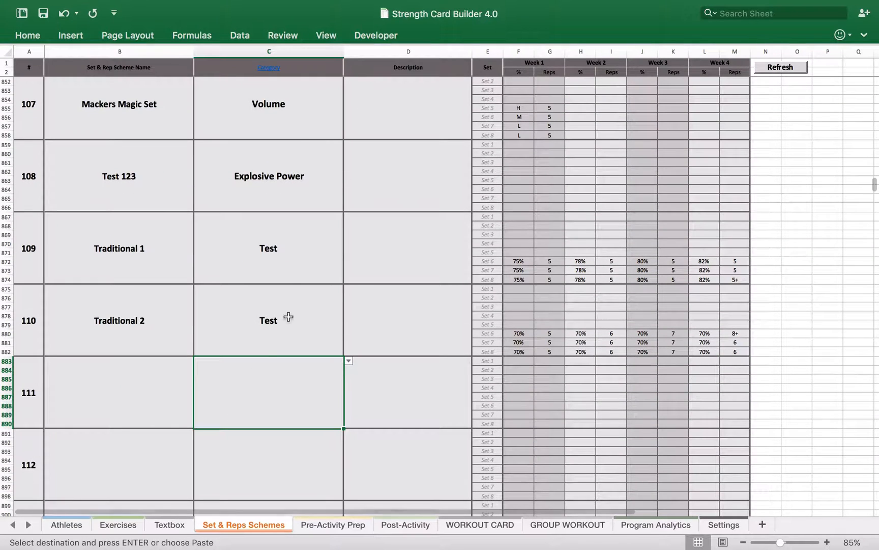
Step: Enter Undulating below Test in the Settings category list, then return to Set & Reps Schemes
left_click(723, 525)
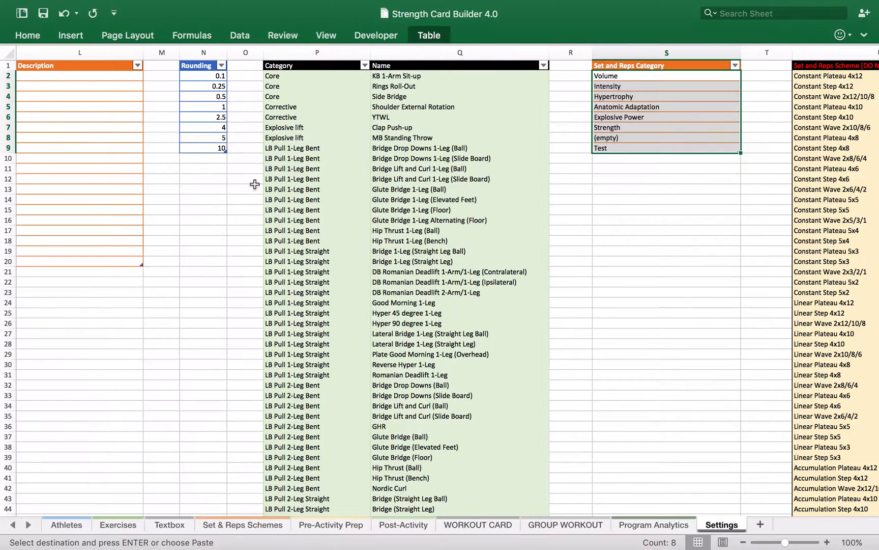
left_click(666, 169)
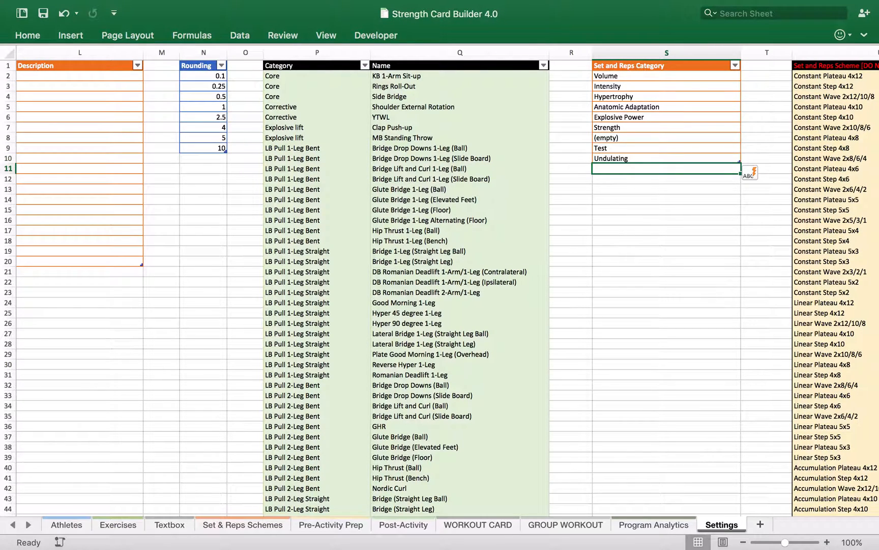
left_click(242, 524)
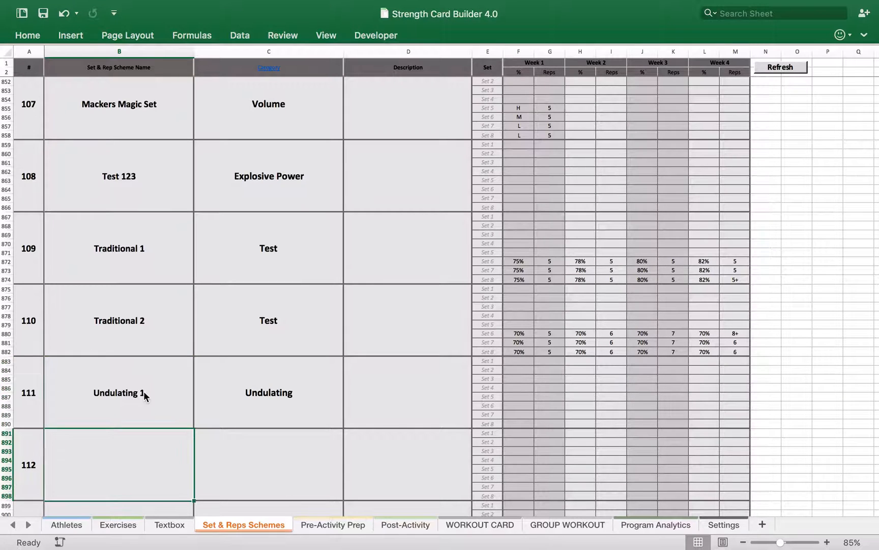
Step: Name schemes 112–113 Undulating 2 and 3; set Undulating 1 week 1 sets 6–8 to 65%×10
left_click(267, 392)
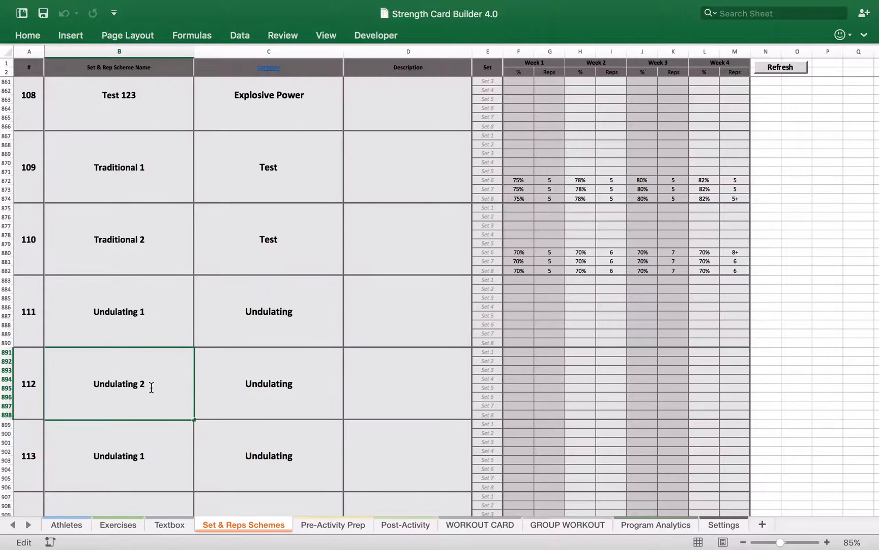
left_click(119, 455)
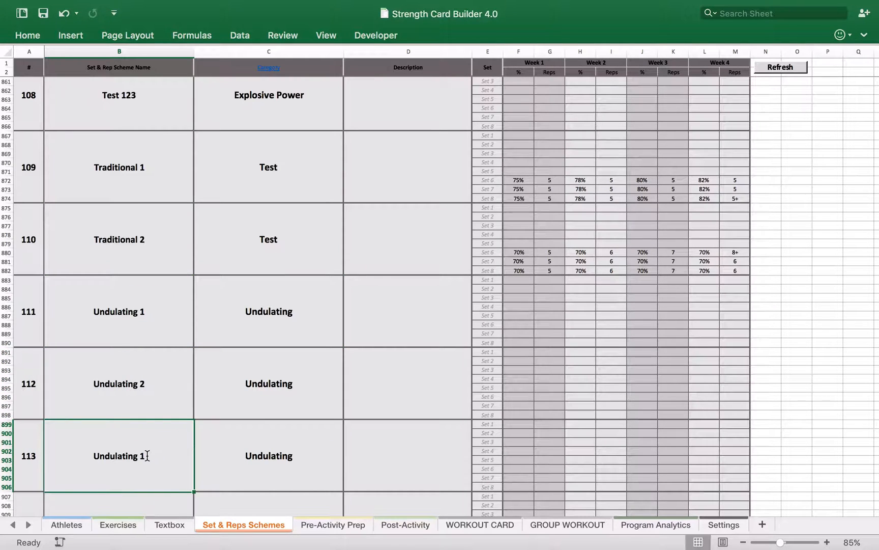
mouse_move(174, 453)
type("3")
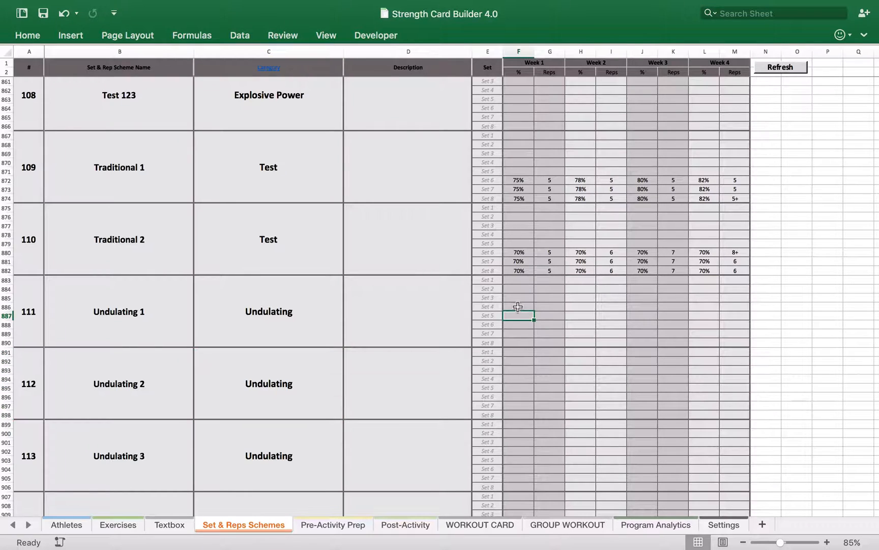
mouse_move(512, 337)
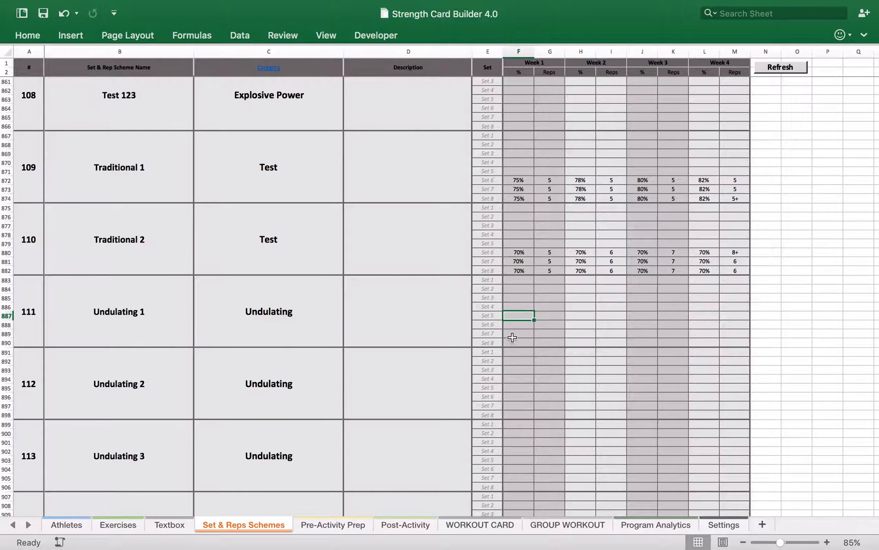
left_click(518, 342)
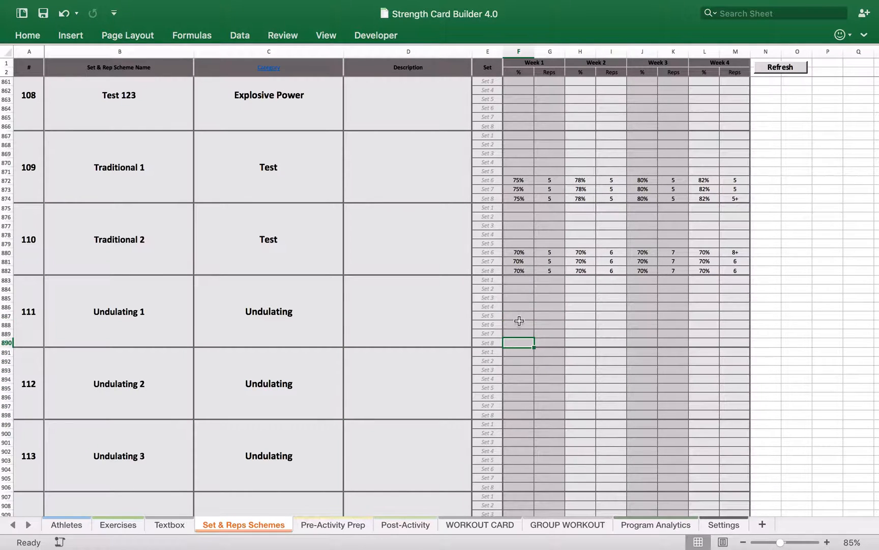
left_click(548, 325)
type("10")
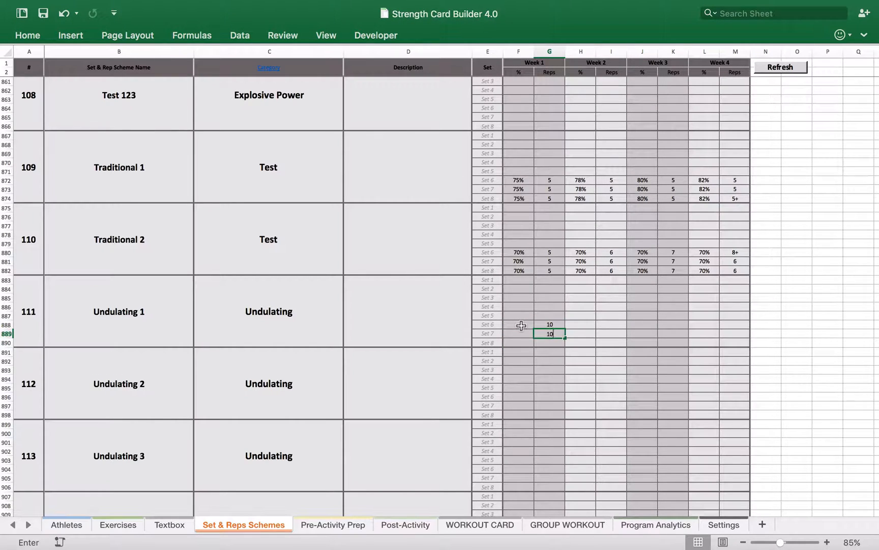
key("enter")
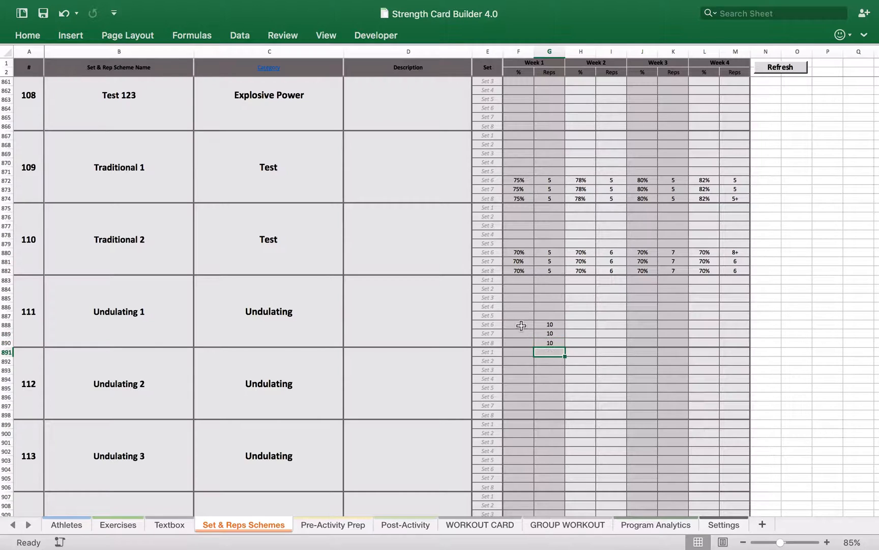
left_click(520, 325)
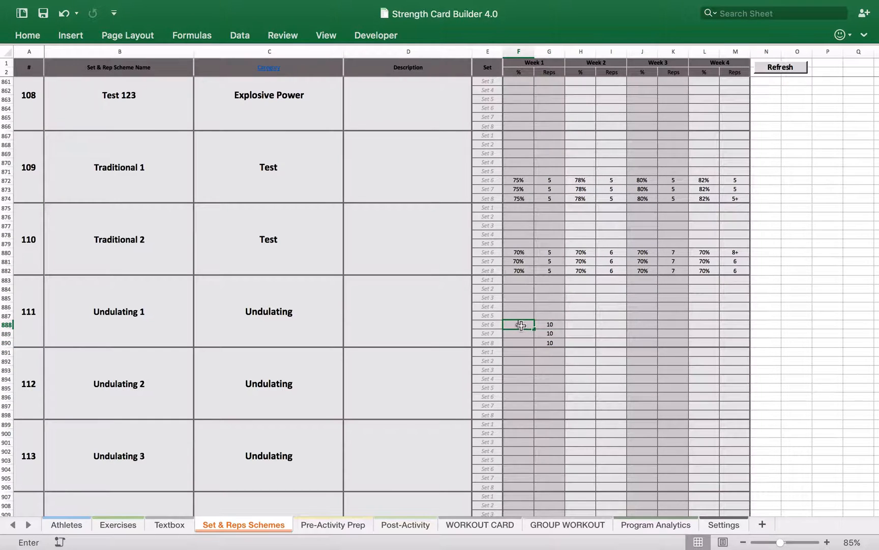
type("65%")
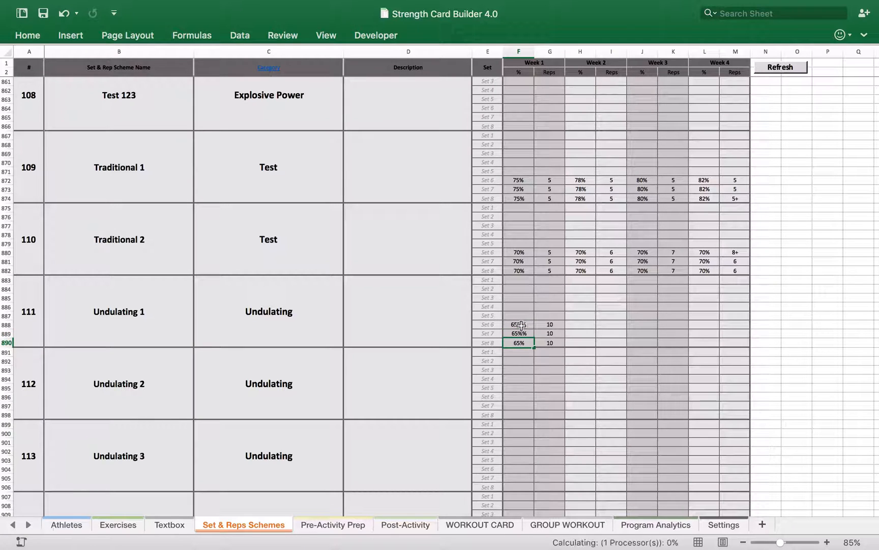
Step: Fill Undulating 1 sets 6–8 for later weeks: 75%×5, 80%×3, then 2 reps
left_click(580, 325)
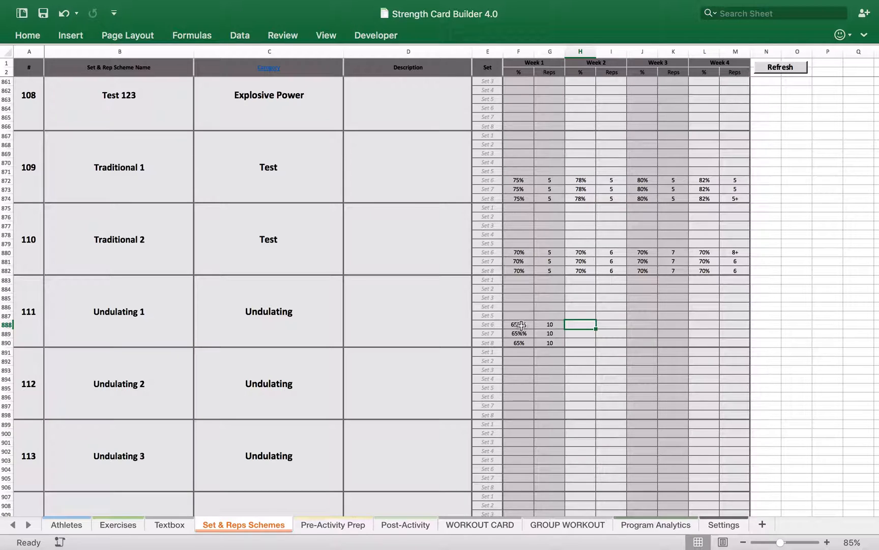
type("75%")
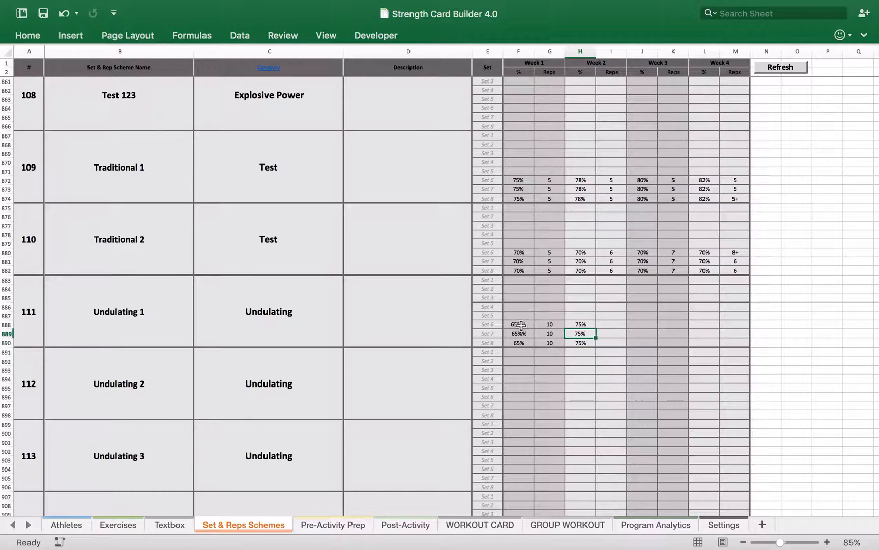
type("5")
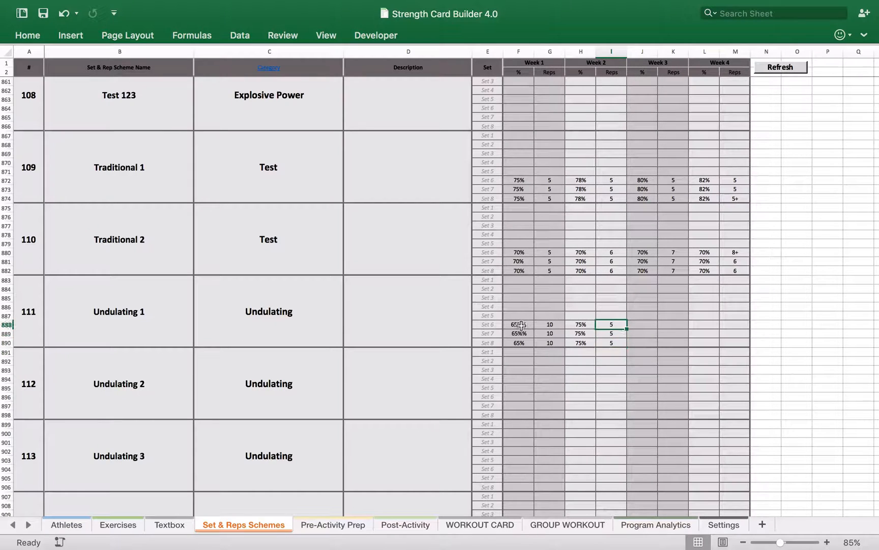
left_click(641, 324)
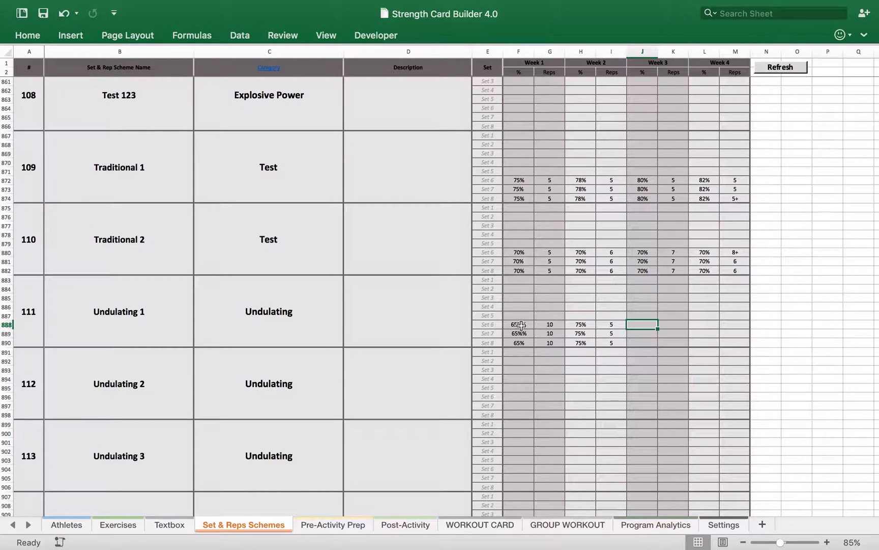
type("80%")
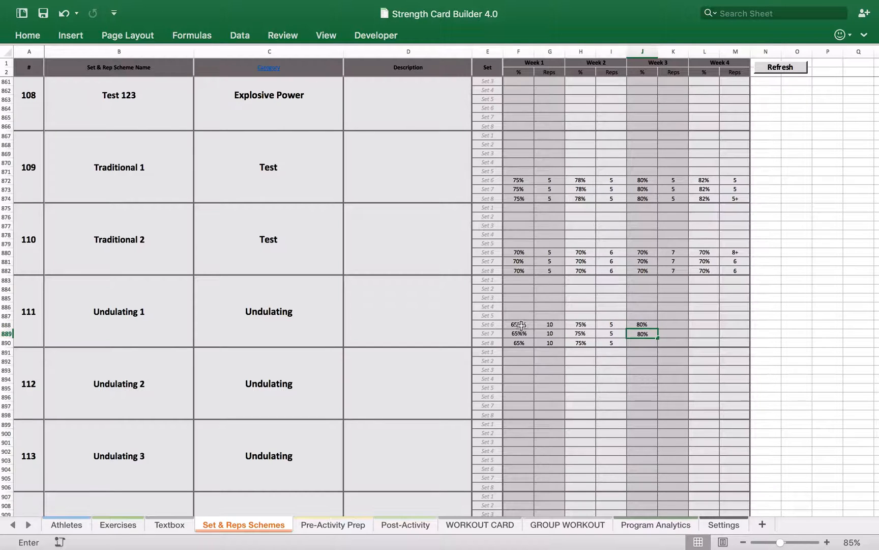
left_click(642, 343)
type("80")
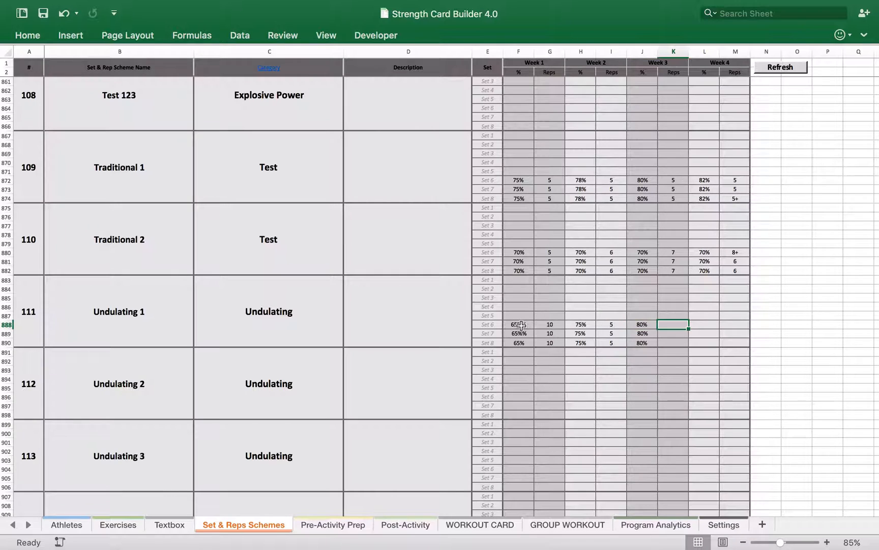
type("3x1-2")
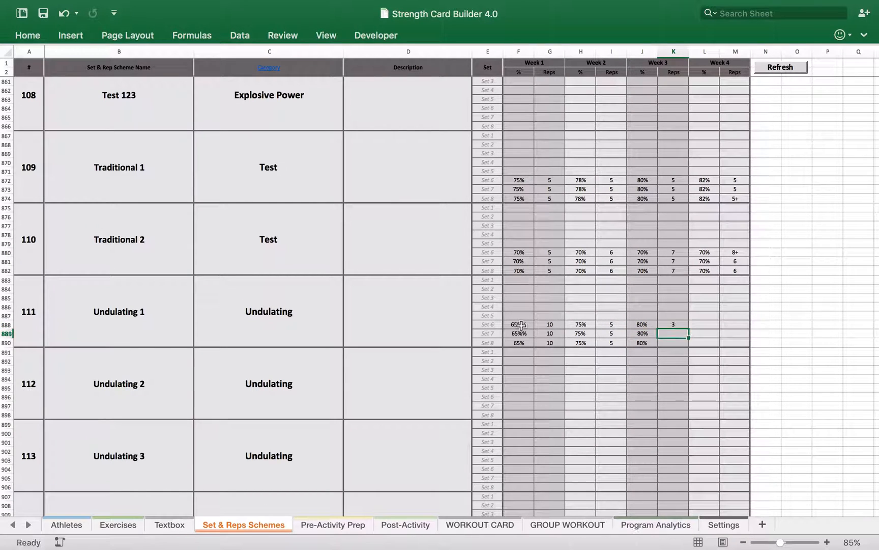
type("3x1-2")
left_click(704, 324)
type("85")
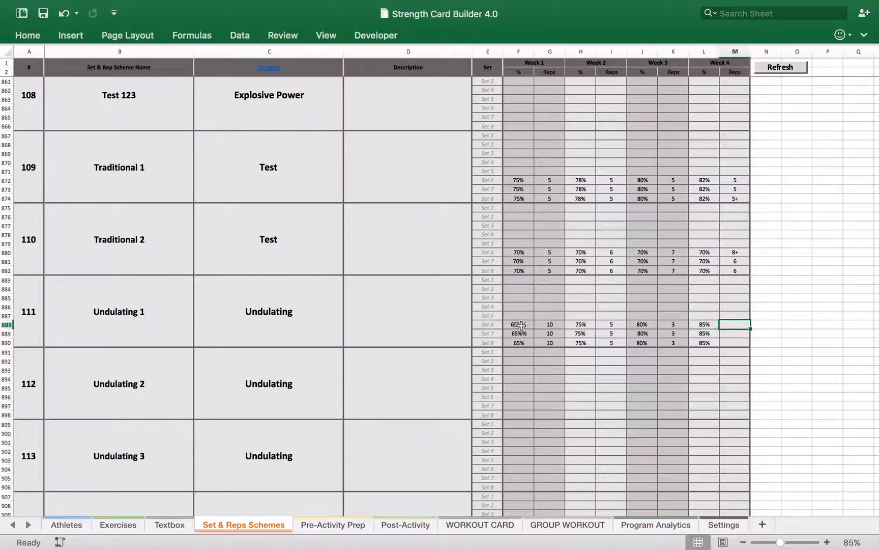
type("2")
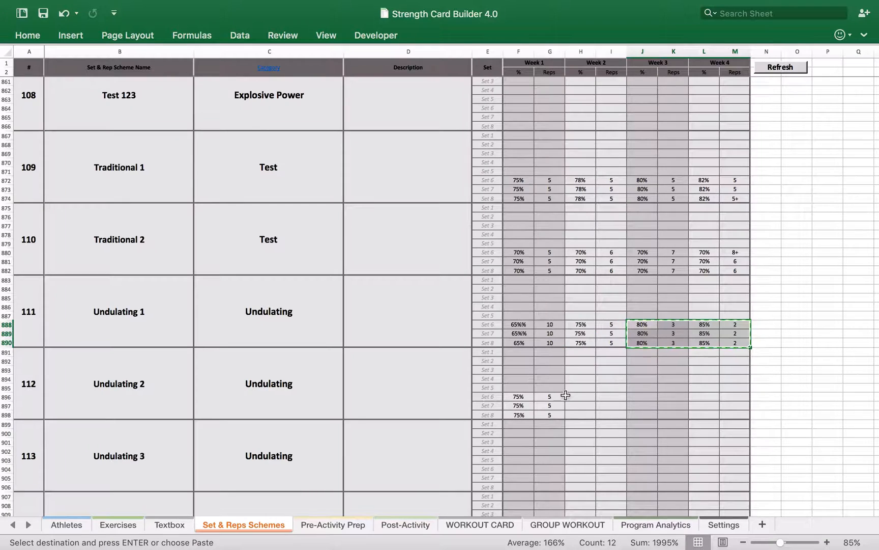
left_click(580, 396)
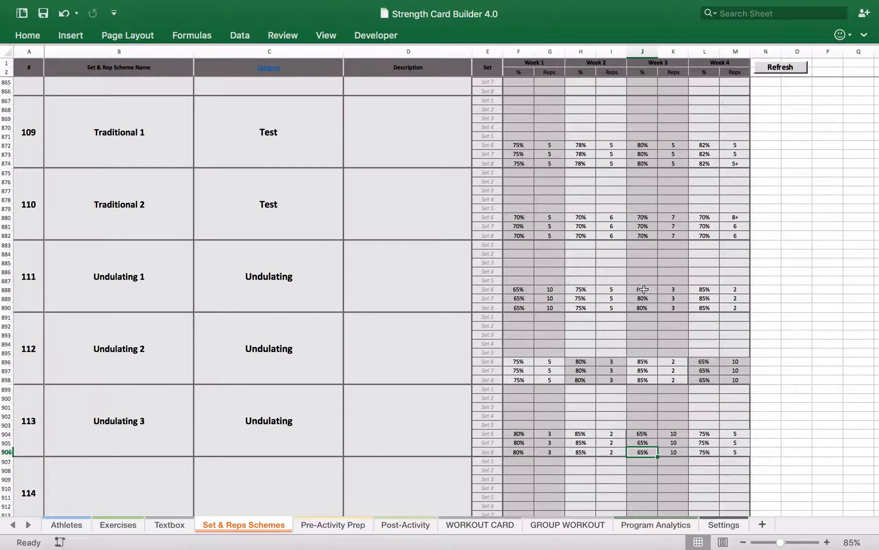
mouse_move(639, 370)
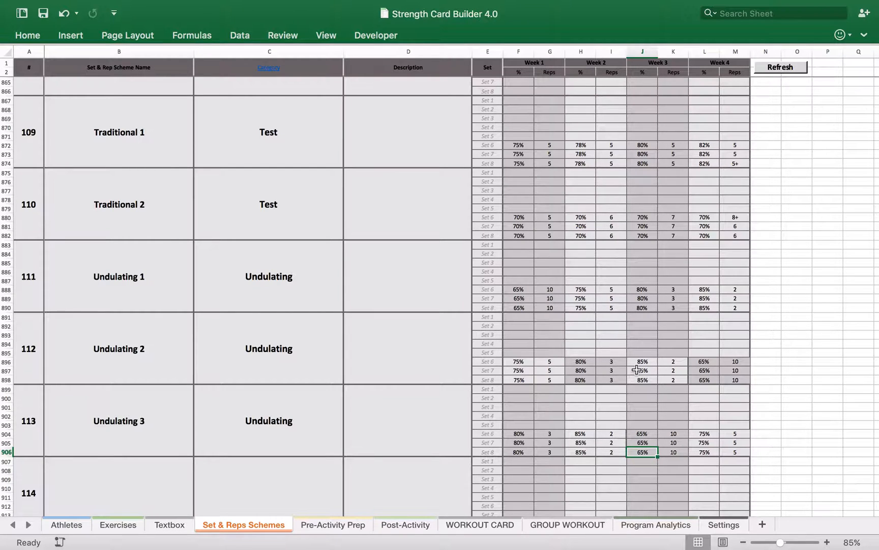
mouse_move(512, 442)
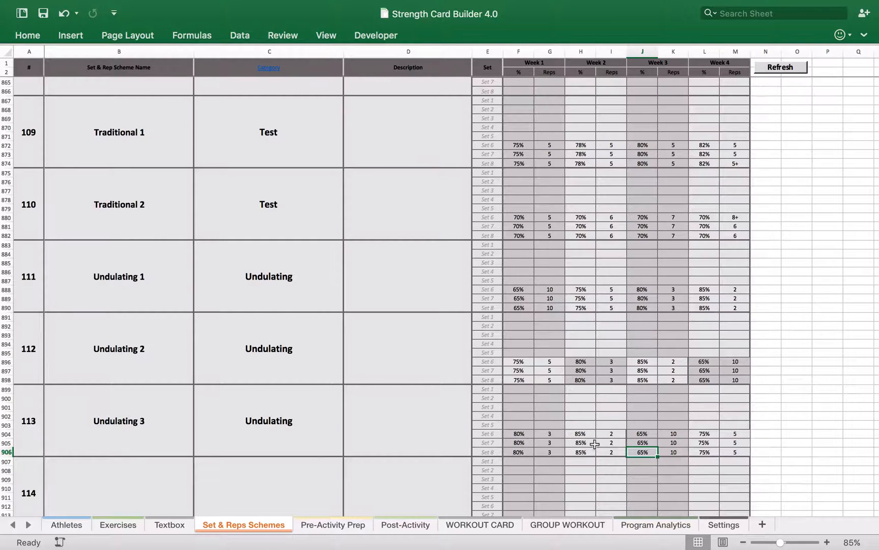
mouse_move(52, 289)
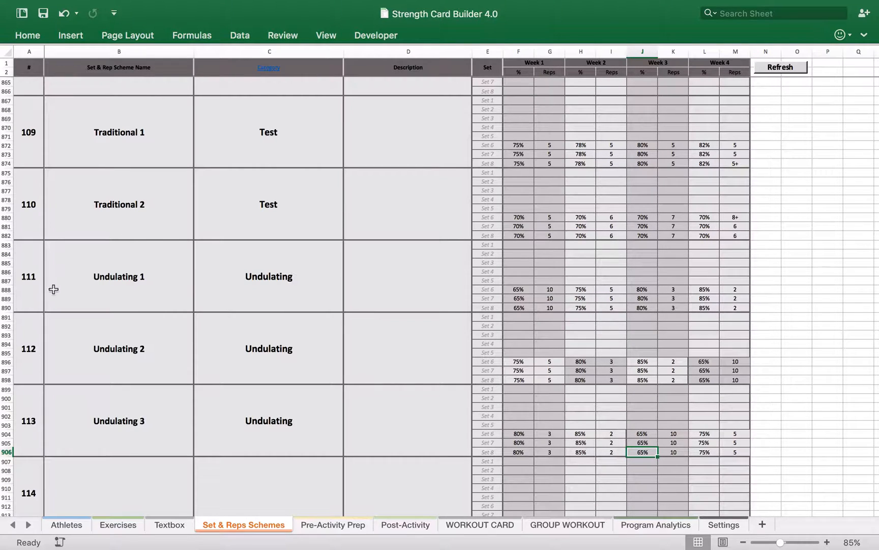
mouse_move(713, 288)
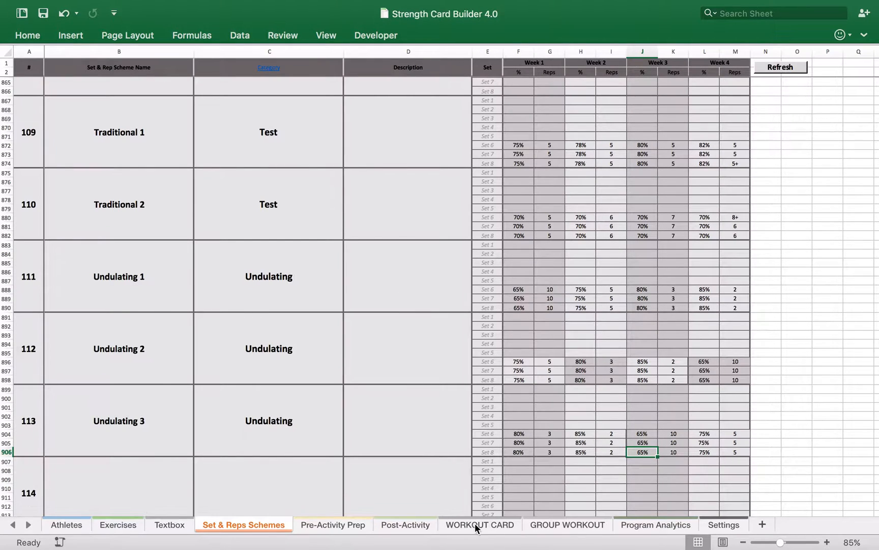
Step: Set Monday's second bench press to category Undulating, scheme Undulating 1
left_click(479, 524)
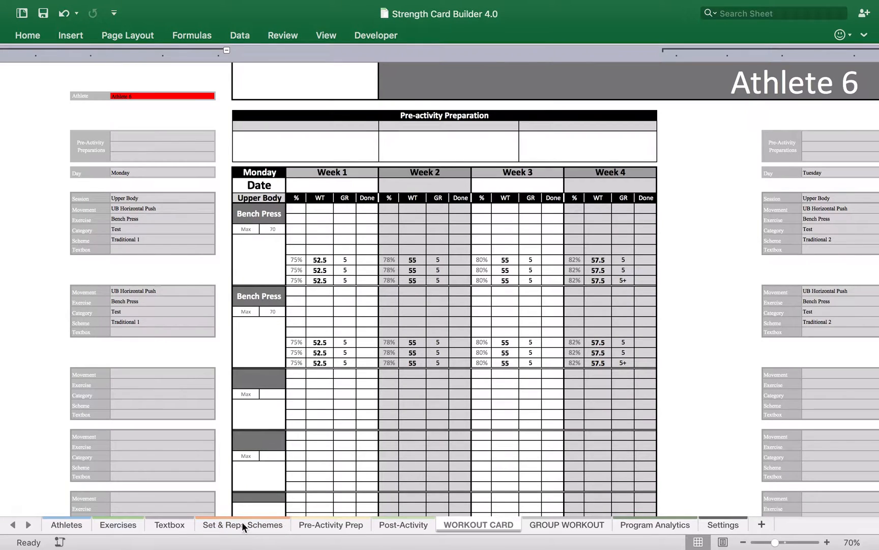
left_click(242, 524)
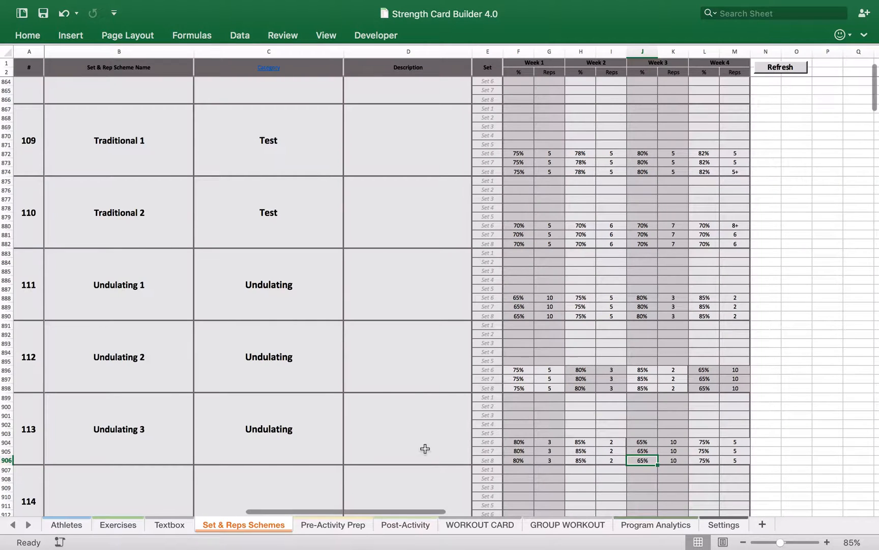
left_click(479, 524)
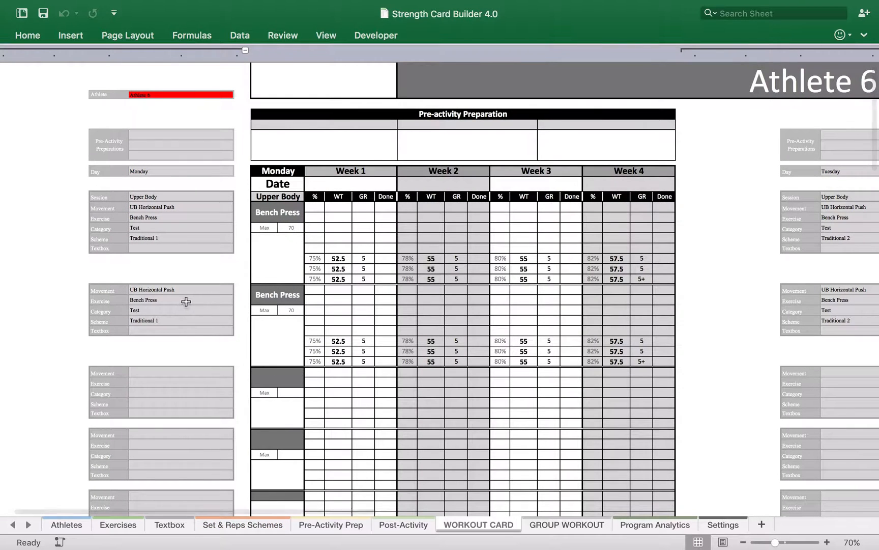
left_click(180, 310)
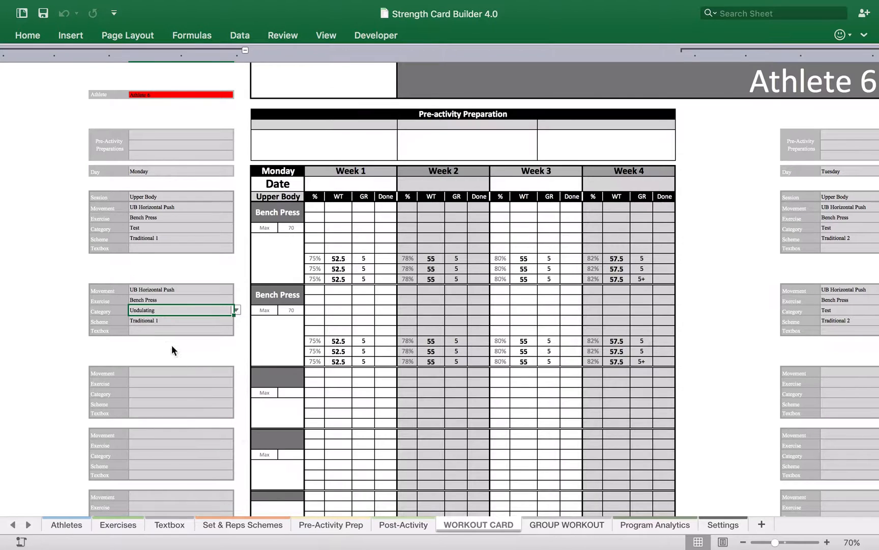
left_click(236, 321)
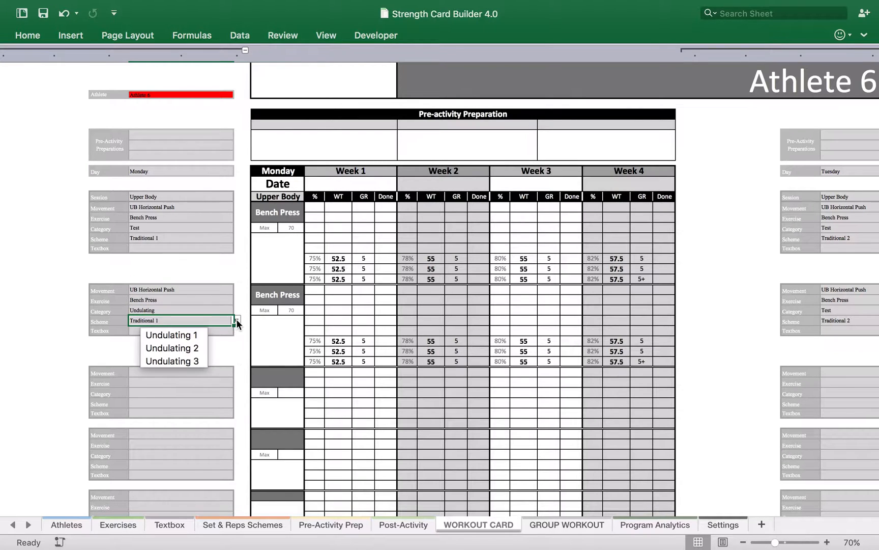
left_click(171, 335)
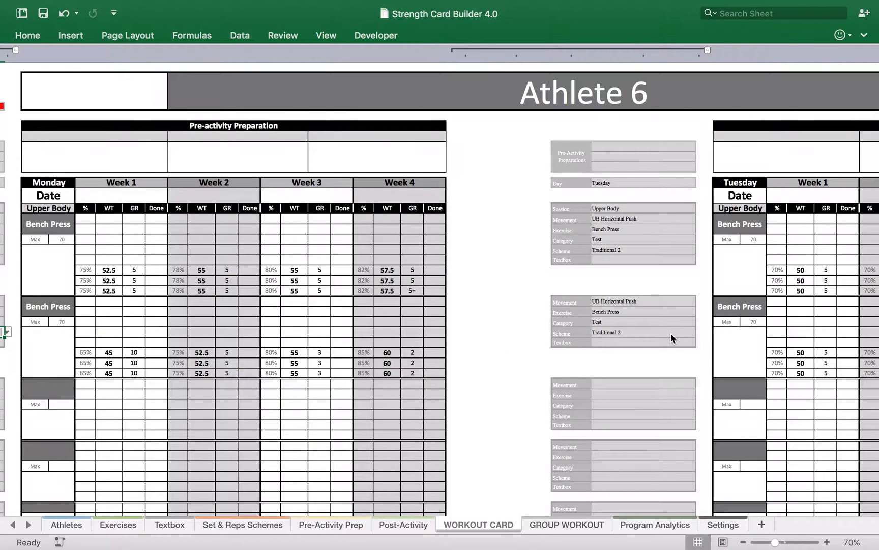
Step: Set Tuesday's second bench press to category Undulating, scheme Undulating 2
left_click(696, 322)
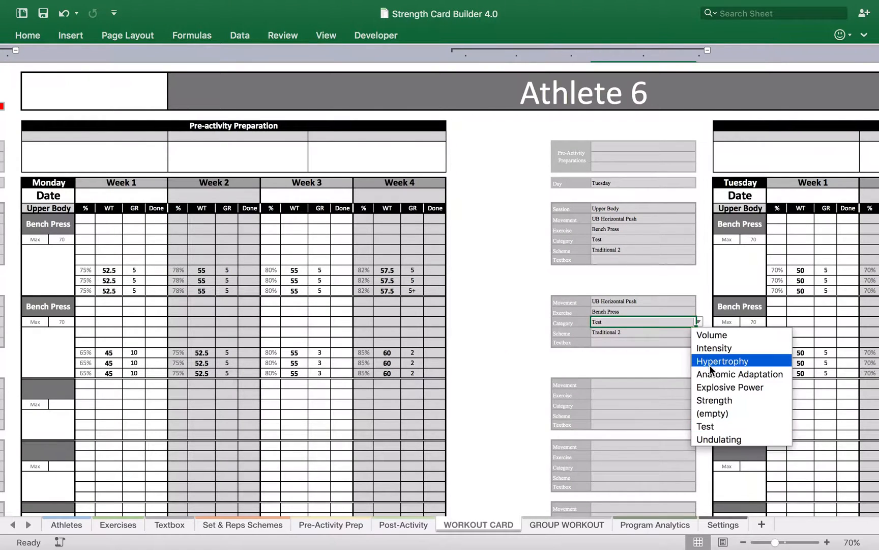
left_click(719, 439)
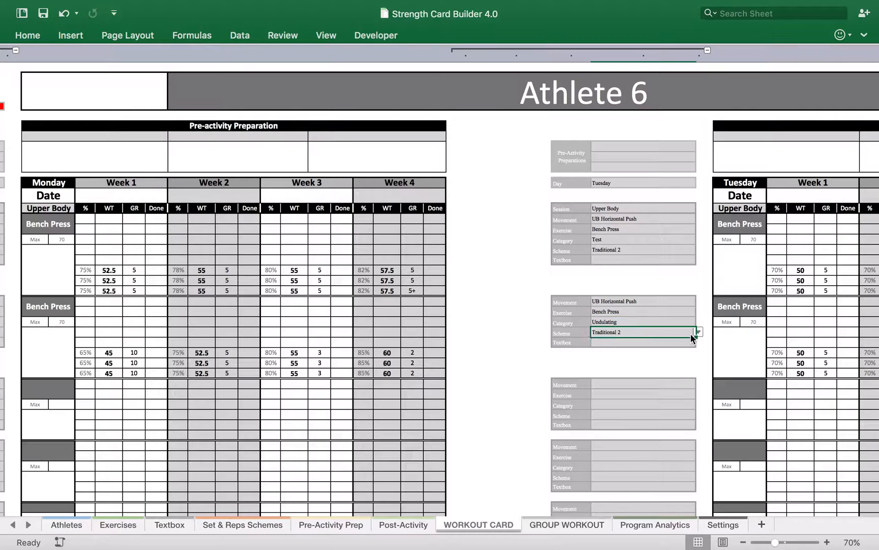
left_click(697, 333)
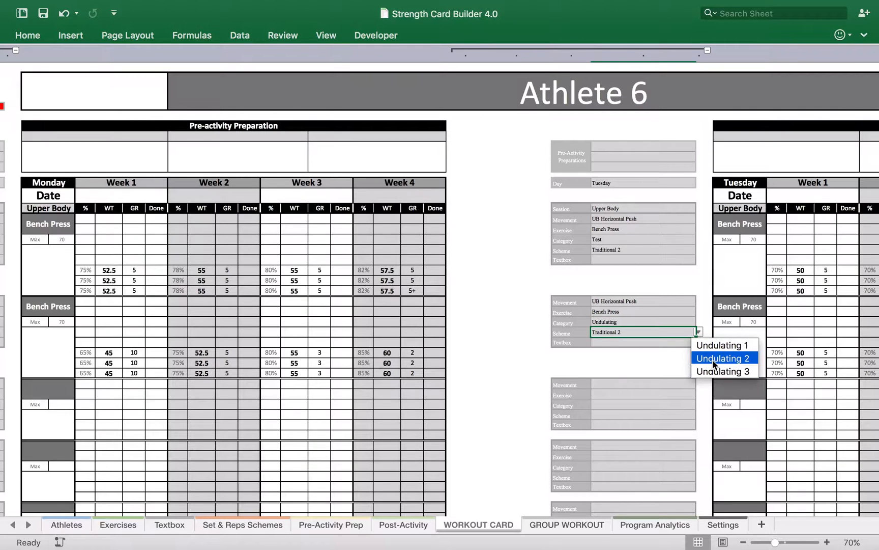
left_click(723, 357)
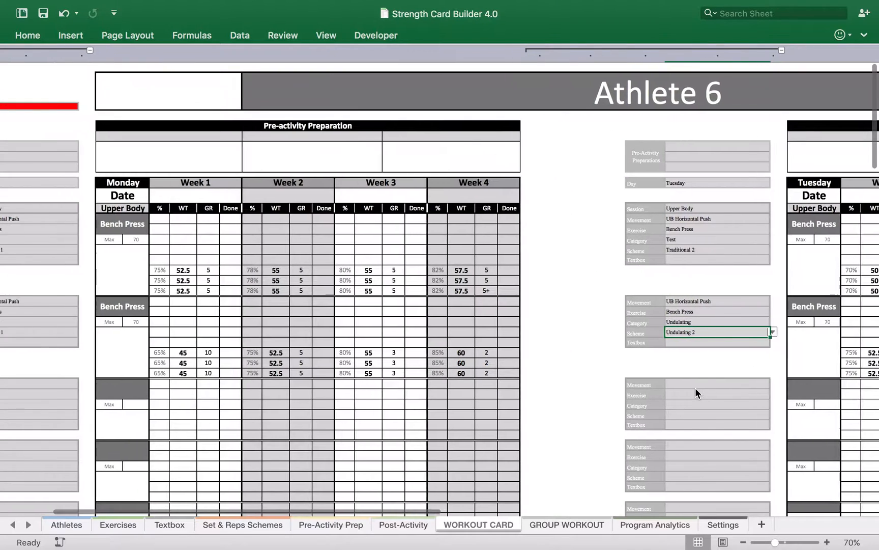
scroll("left", 3)
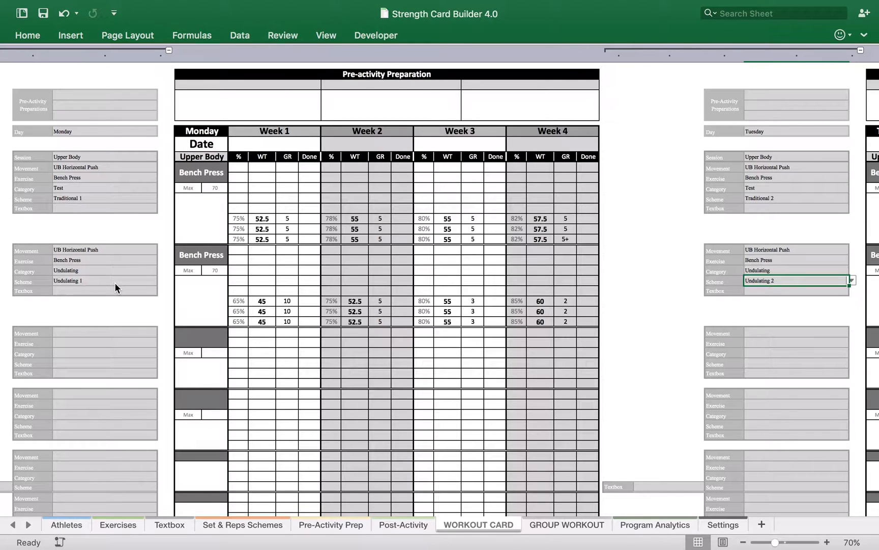
mouse_move(276, 265)
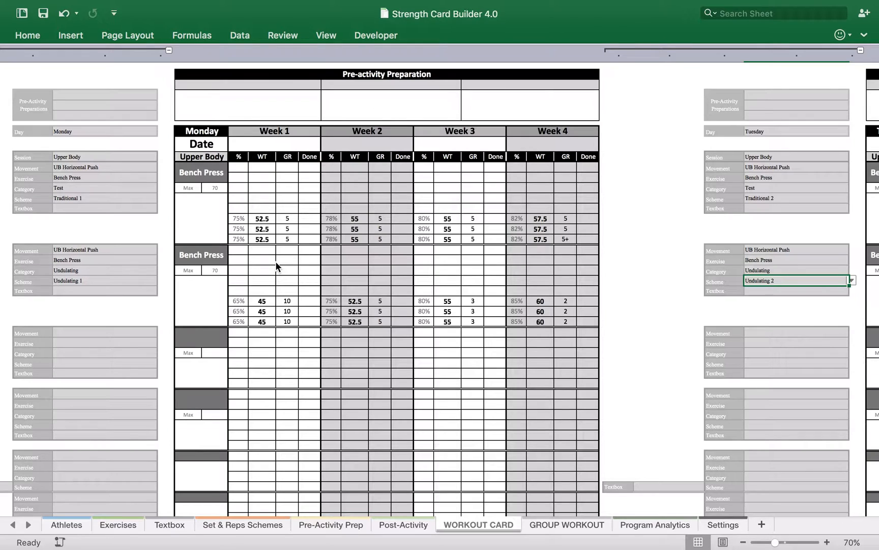
mouse_move(255, 268)
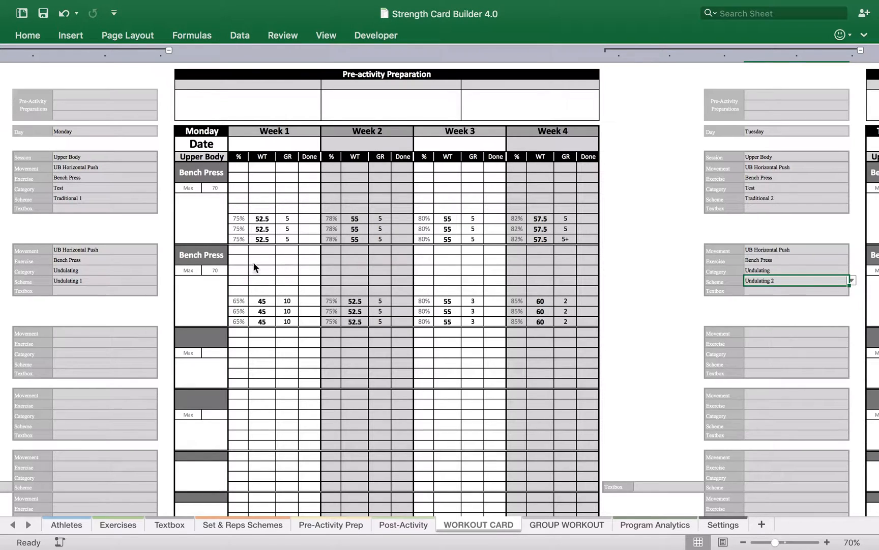
mouse_move(264, 135)
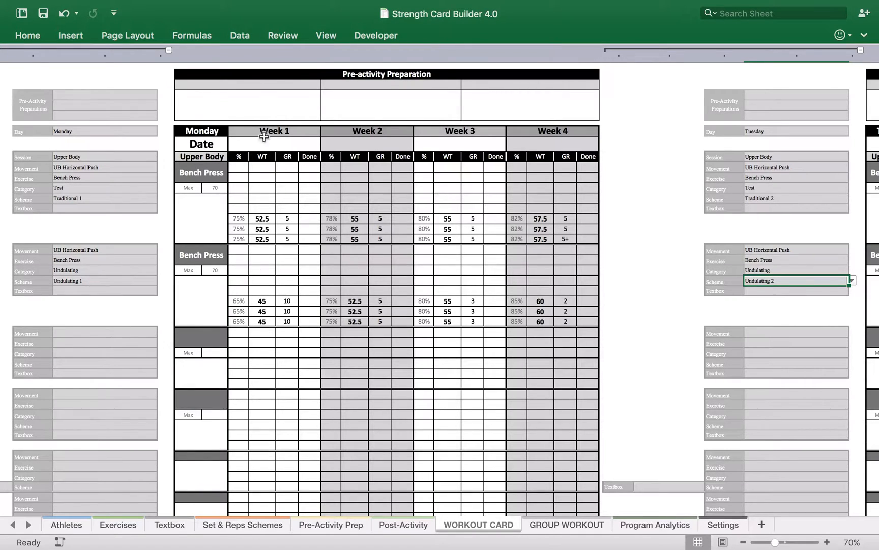
mouse_move(218, 234)
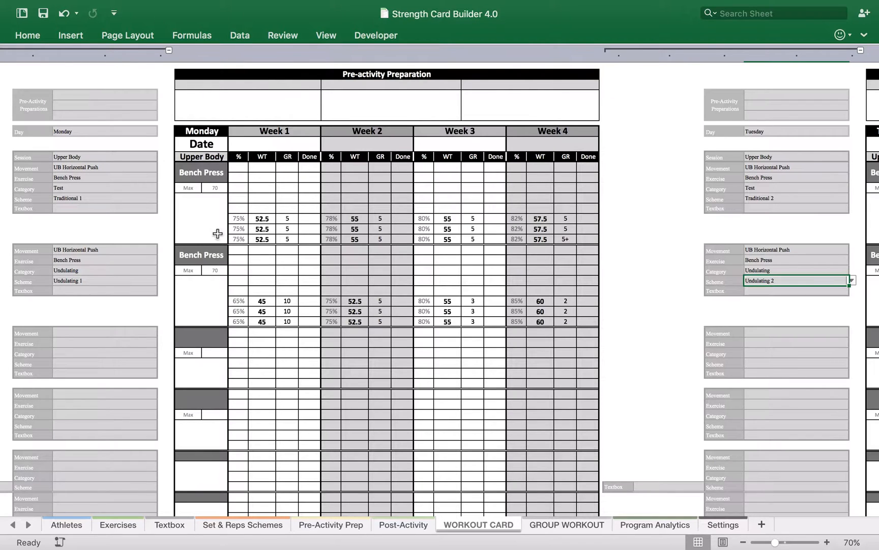
mouse_move(74, 222)
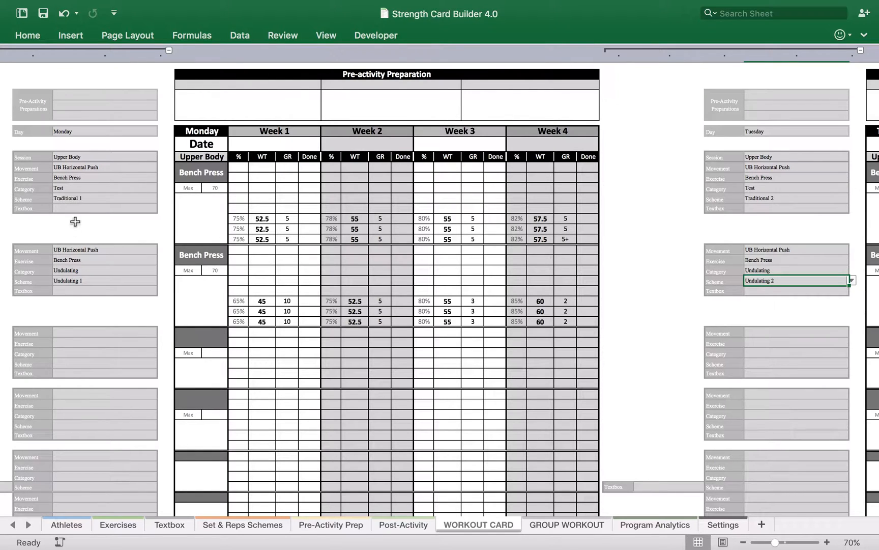
scroll("down", 3)
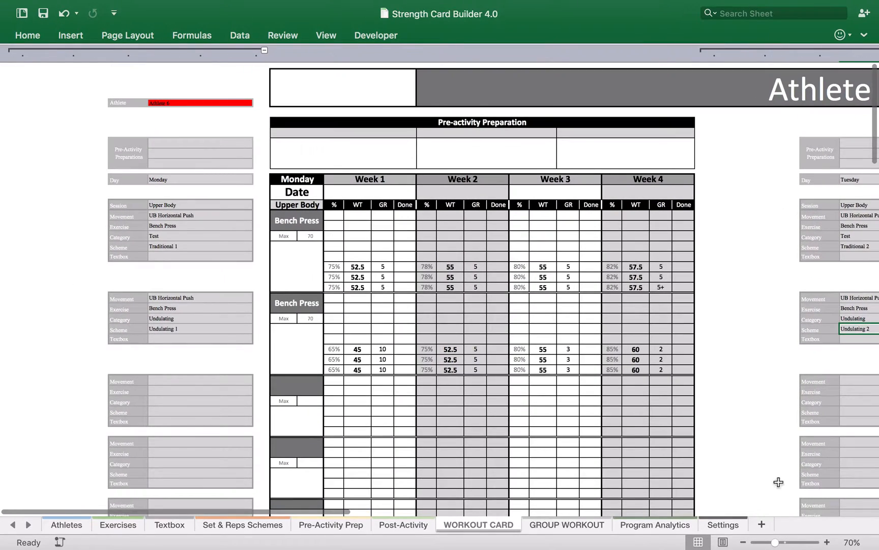
mouse_move(732, 254)
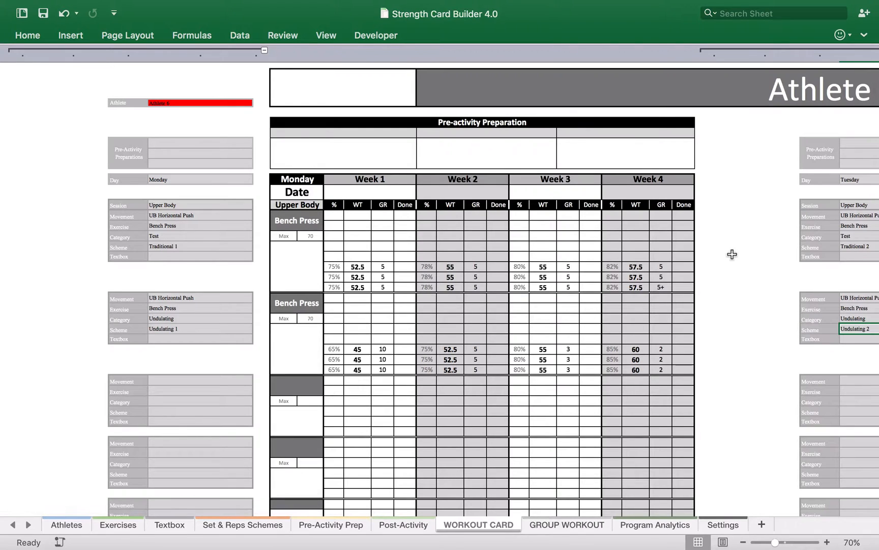
scroll("down", 3)
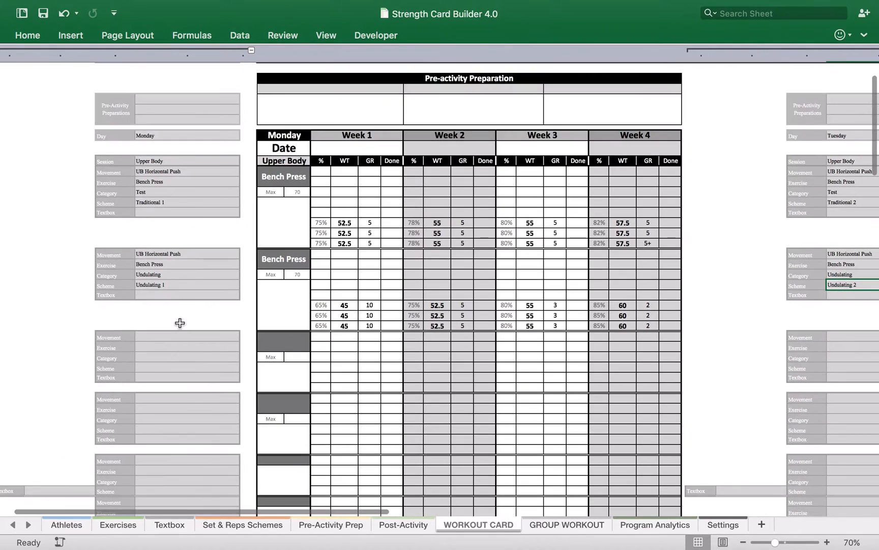
scroll("down", 3)
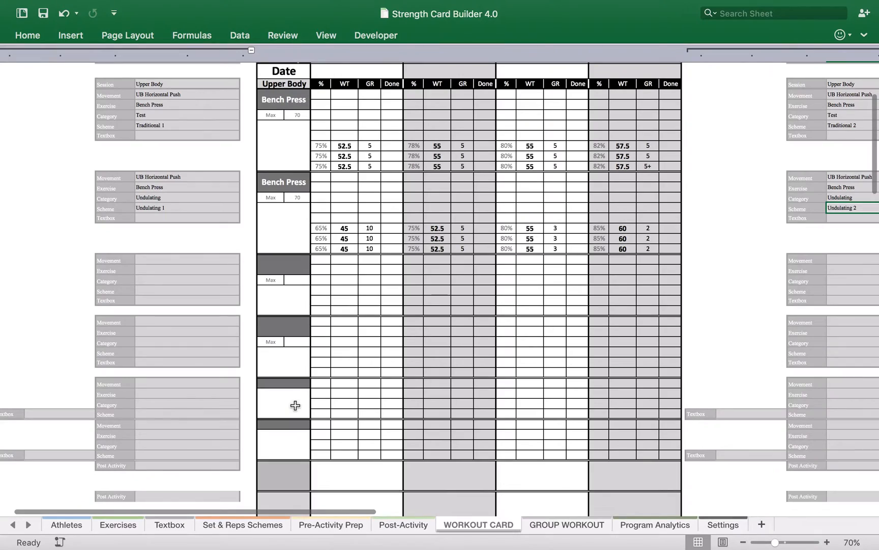
scroll("right", 3)
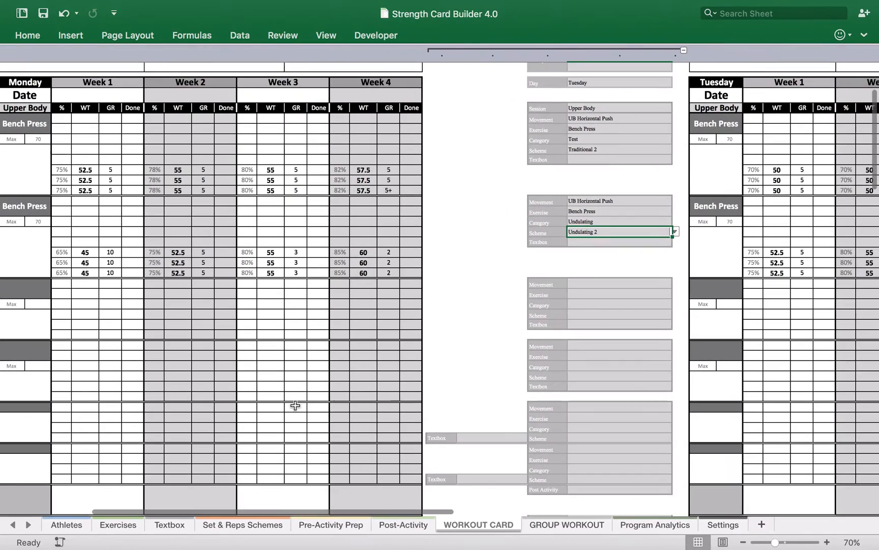
mouse_move(393, 261)
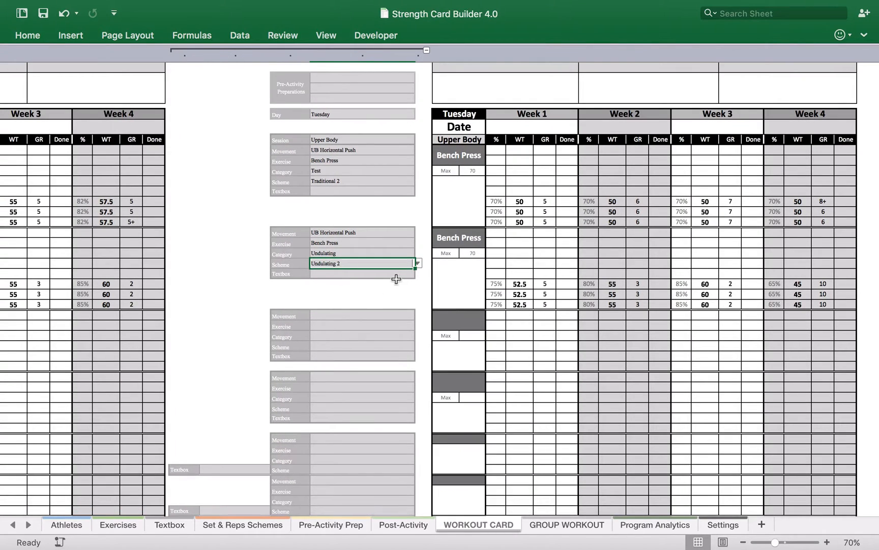
Step: Change Tuesday's second bench press scheme from Undulating 2 to Undulating 3
left_click(416, 263)
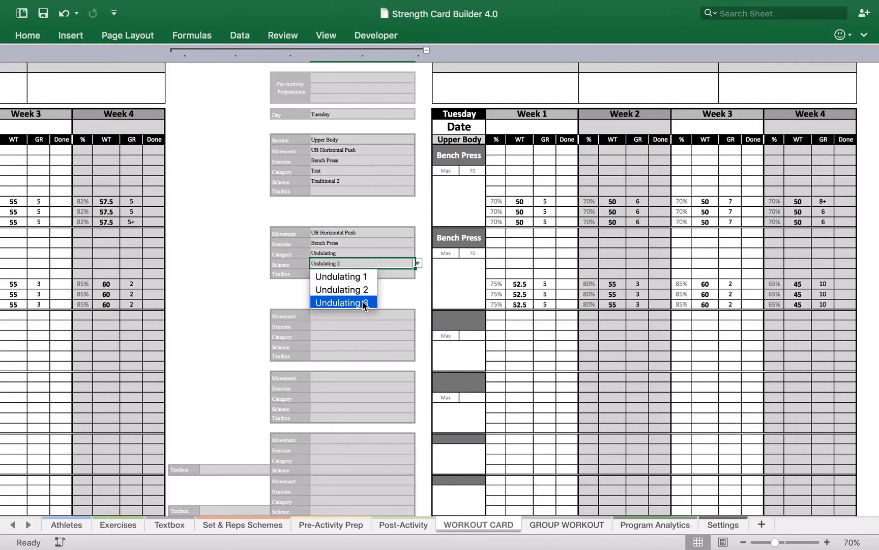
left_click(341, 302)
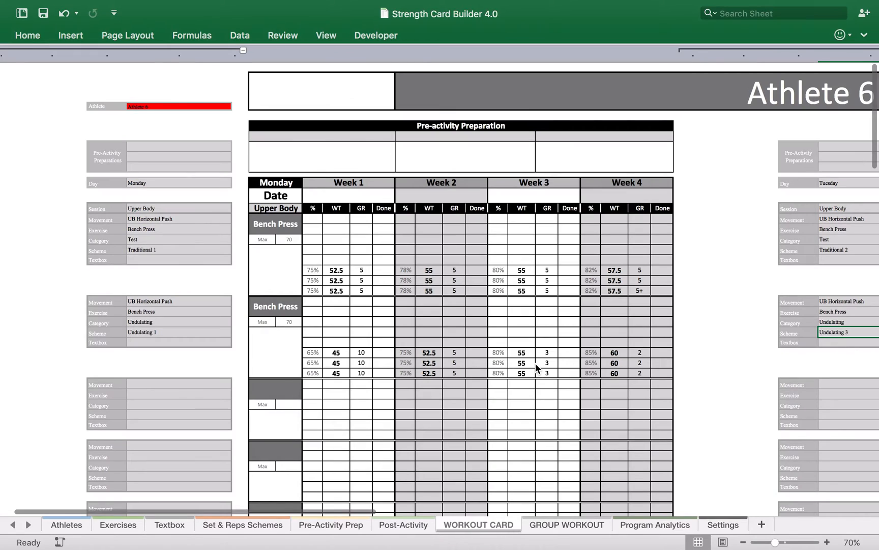
mouse_move(637, 472)
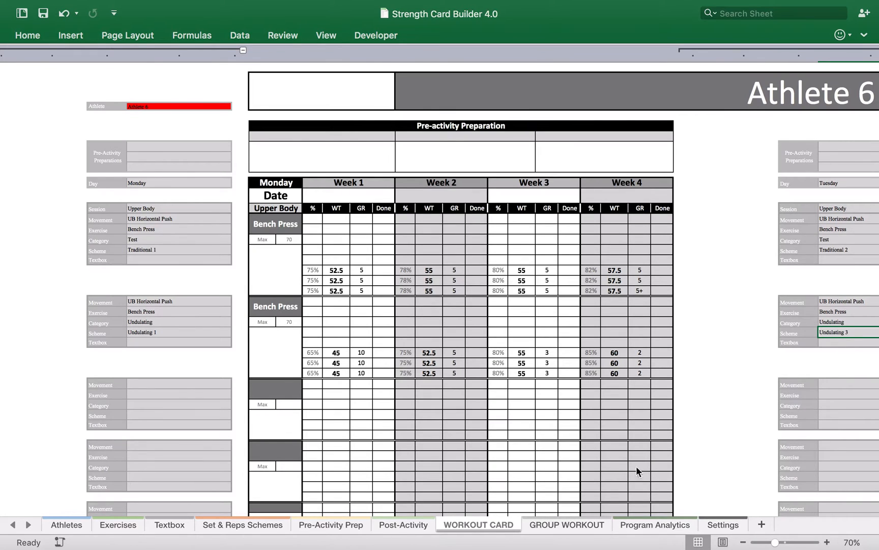